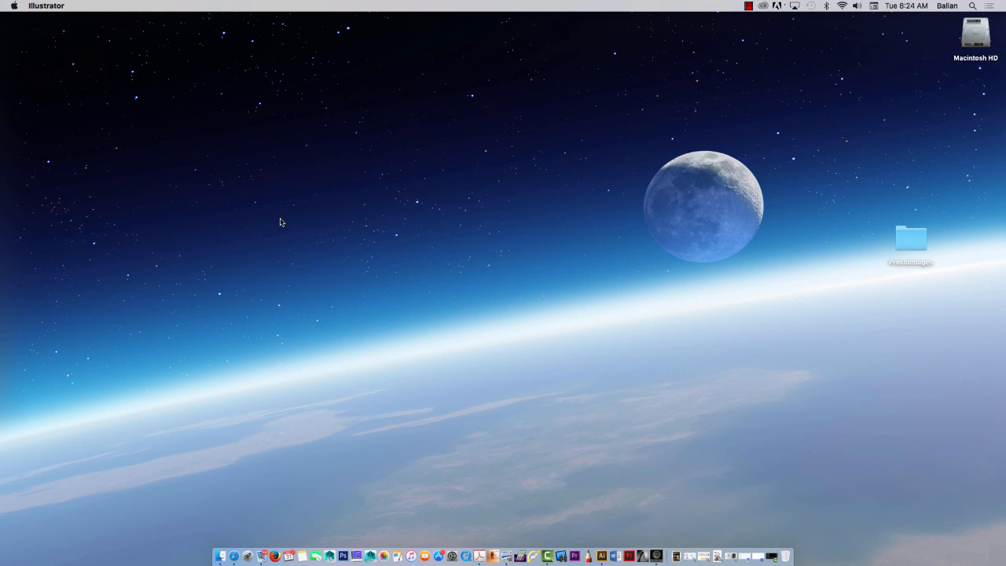
# Step: Launch Illustrator from the Dock and collapse the Tools panel to one column
pyautogui.click(343, 557)
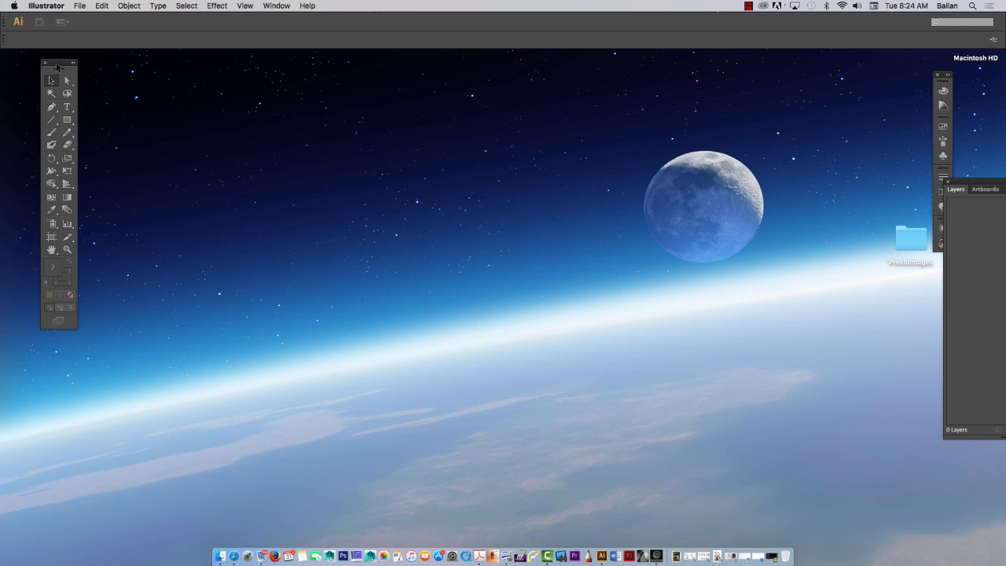
pyautogui.click(72, 63)
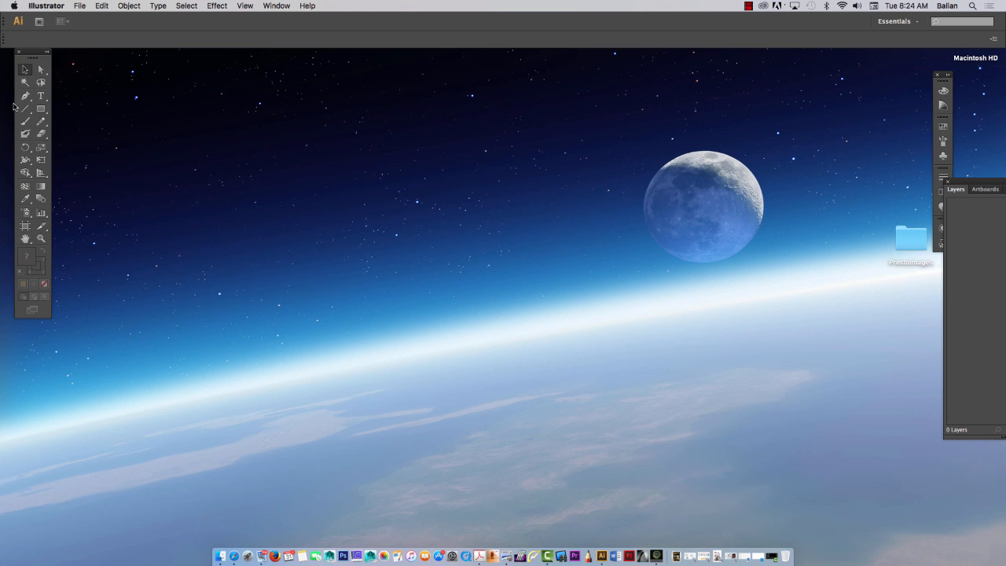
# Step: Create a new Untitled-1 document in CMYK, landscape, via File > New
pyautogui.click(78, 6)
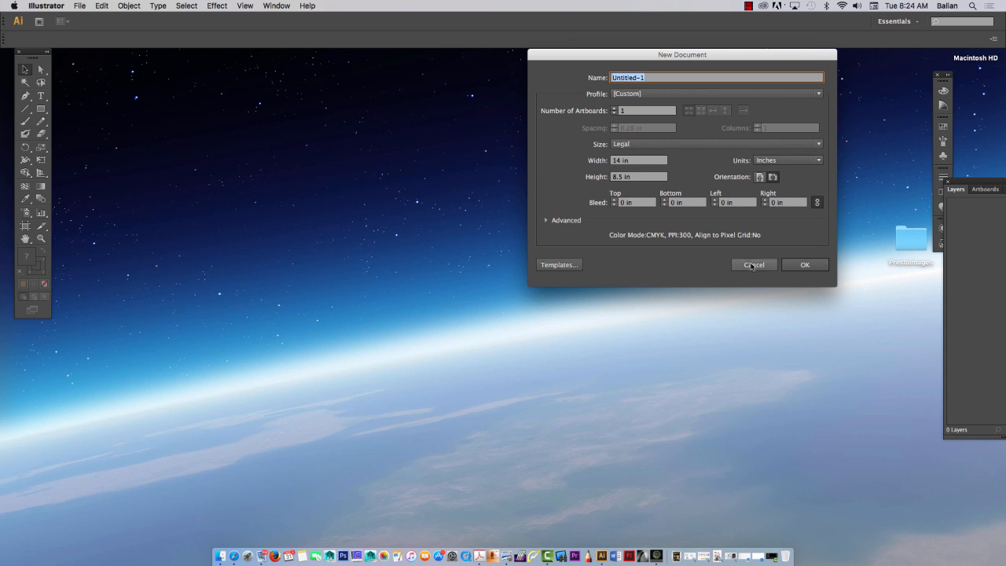
pyautogui.click(805, 264)
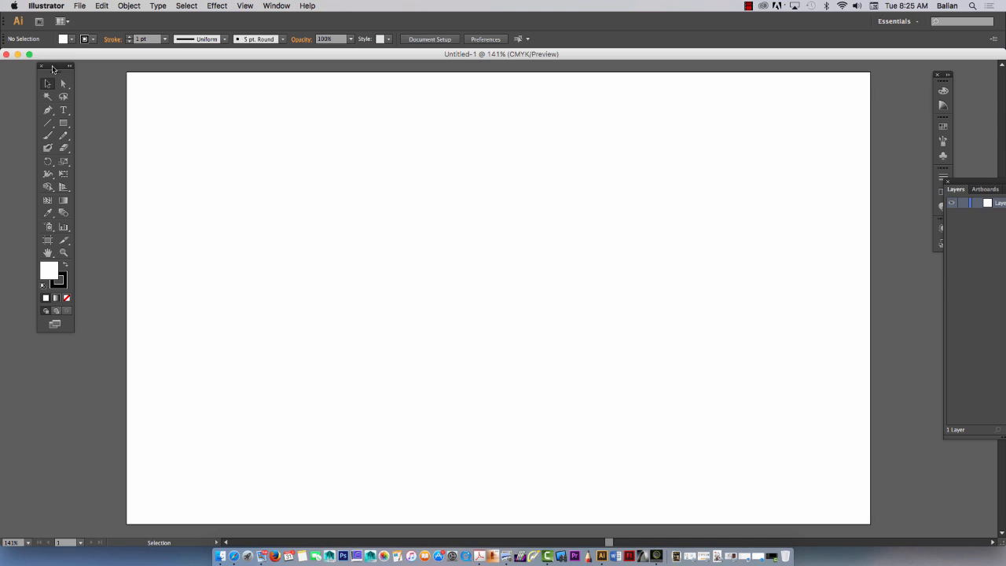
# Step: Move the Tools panel beside the artboard, ready for drawing
pyautogui.moveTo(55, 66); pyautogui.dragTo(101, 79)
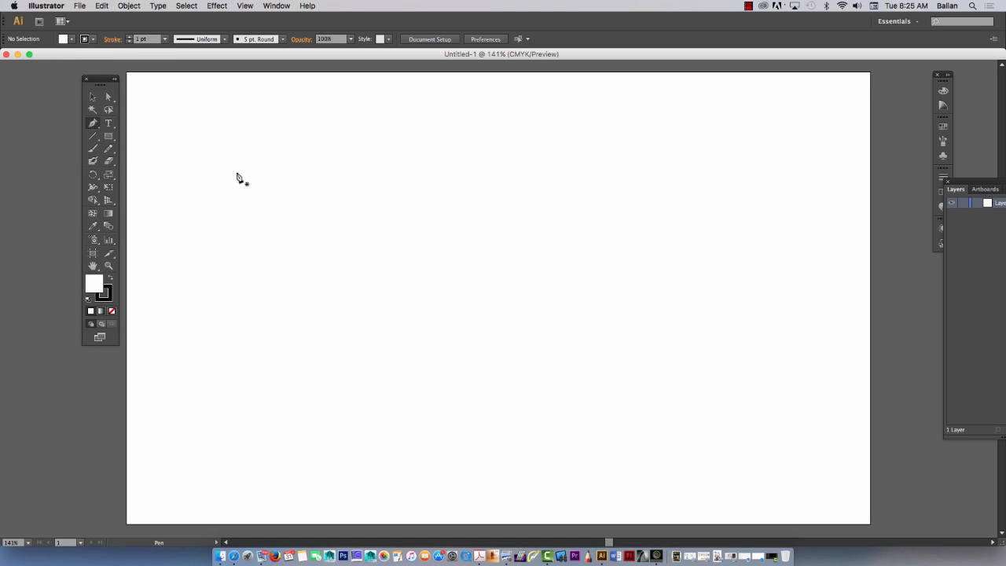
pyautogui.moveTo(117, 305)
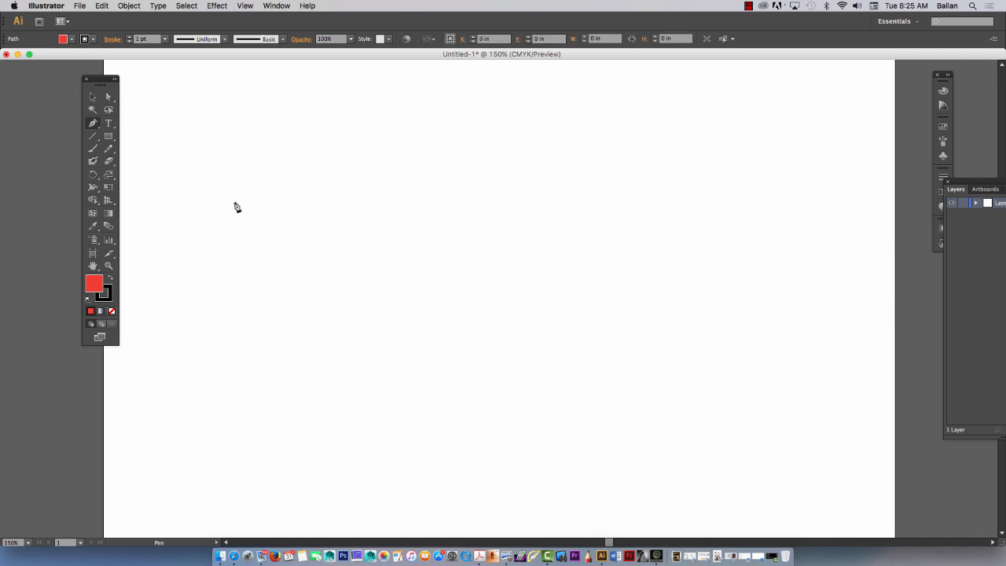
# Step: Draw a closed irregular five-sided shape, set its fill to None, then back to red
pyautogui.click(233, 208)
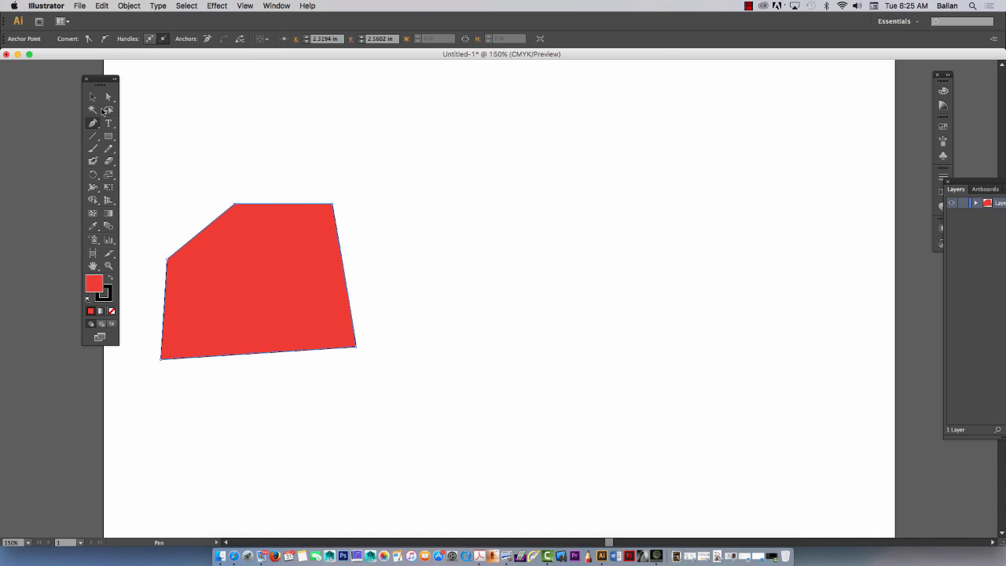
pyautogui.click(92, 97)
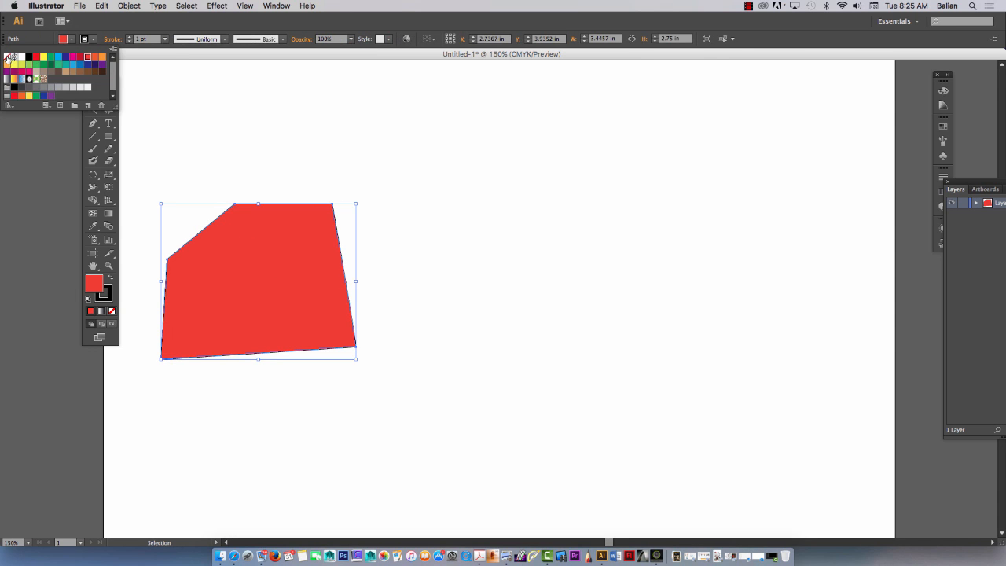
pyautogui.click(93, 283)
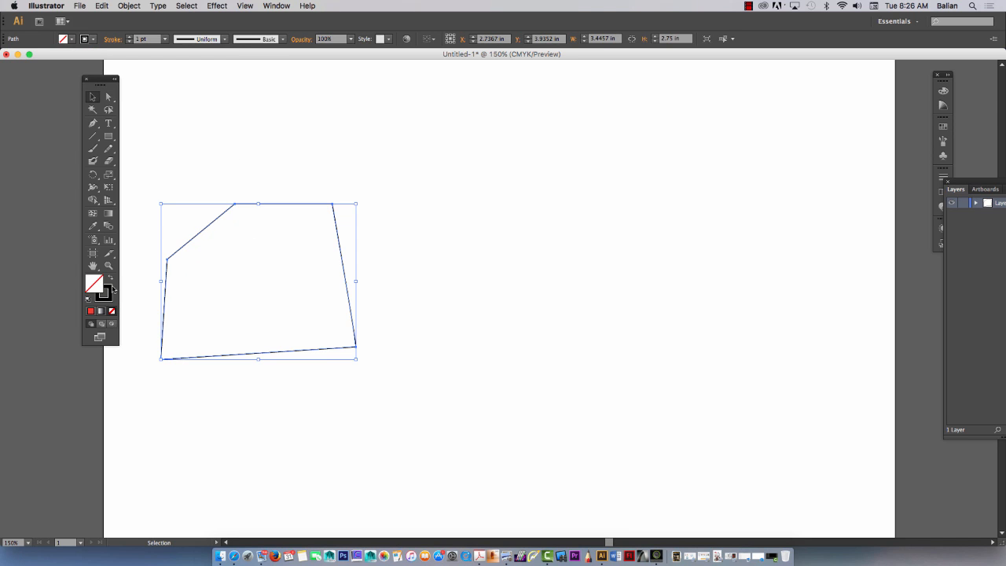
pyautogui.click(92, 312)
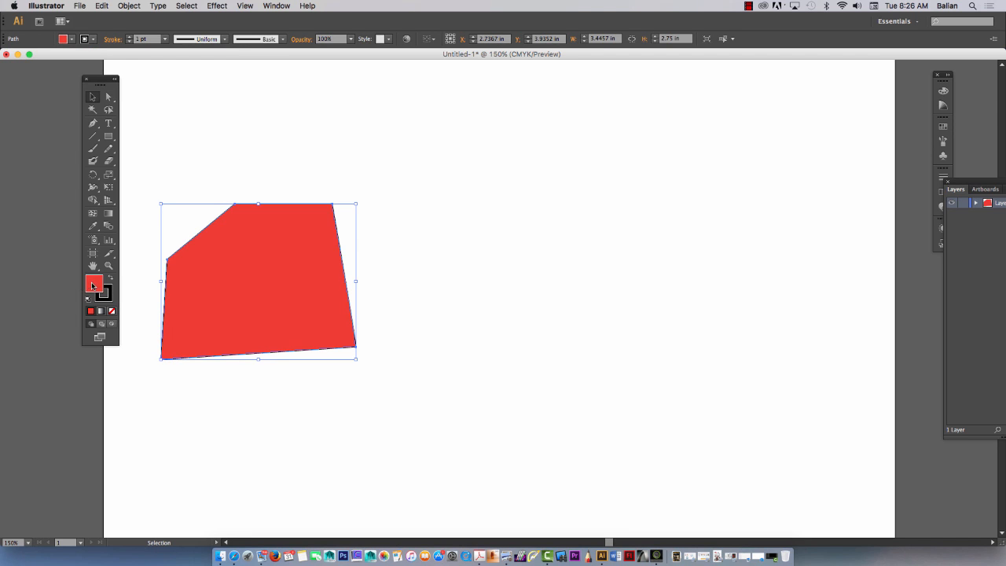
pyautogui.moveTo(96, 286)
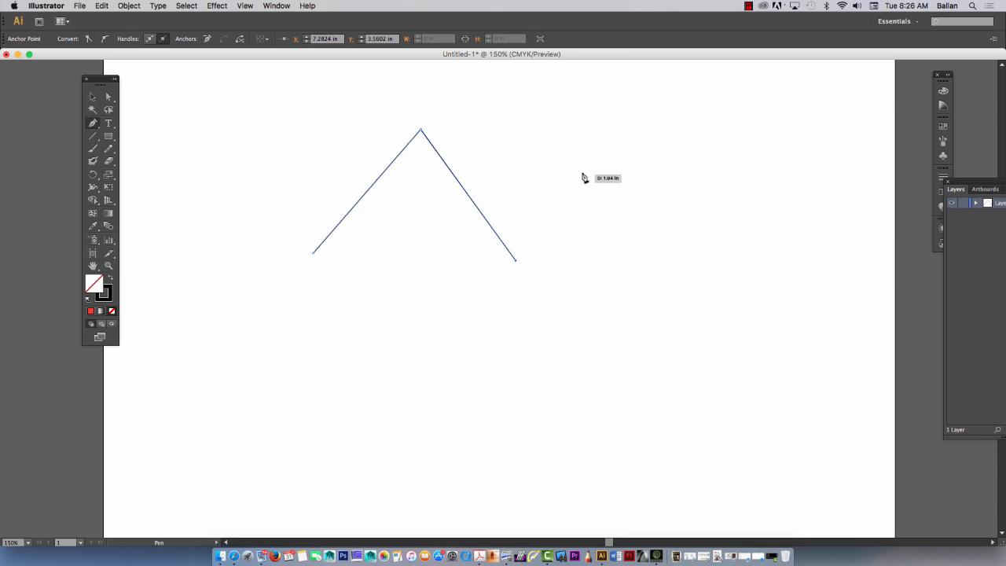
pyautogui.moveTo(592, 170)
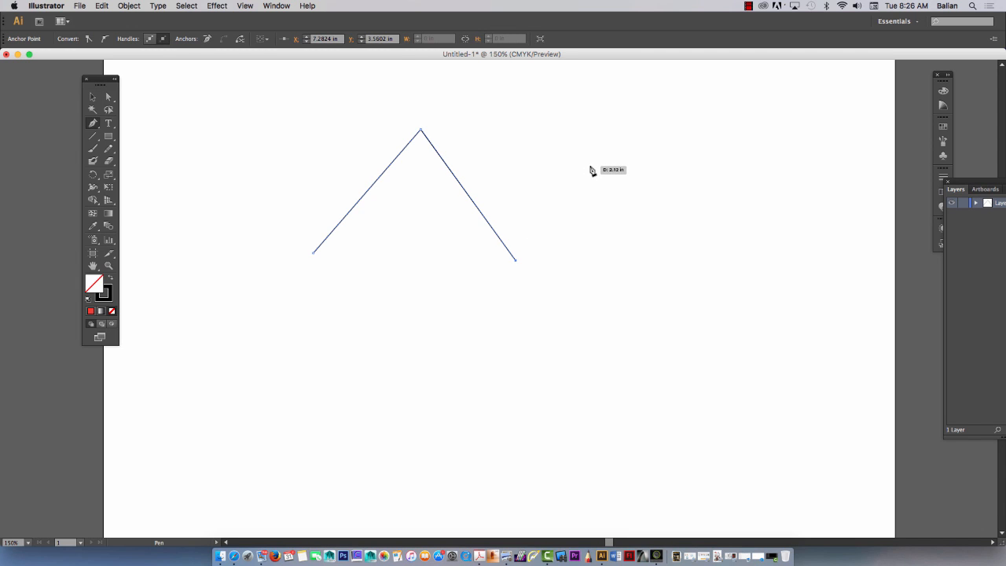
# Step: Draw an open zigzag path of straight corner points across the artboard and deselect it
pyautogui.click(590, 170)
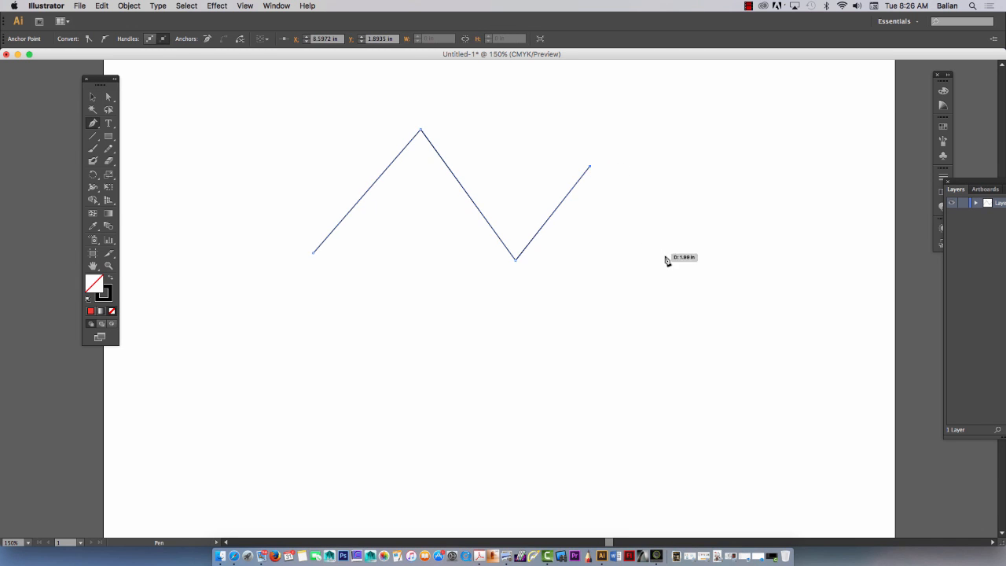
pyautogui.click(673, 255)
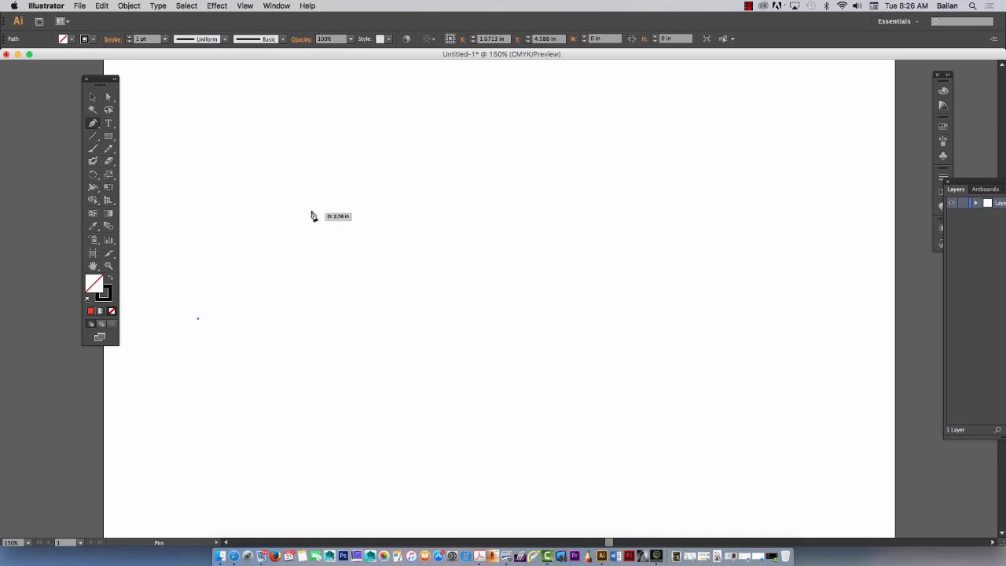
pyautogui.click(403, 333)
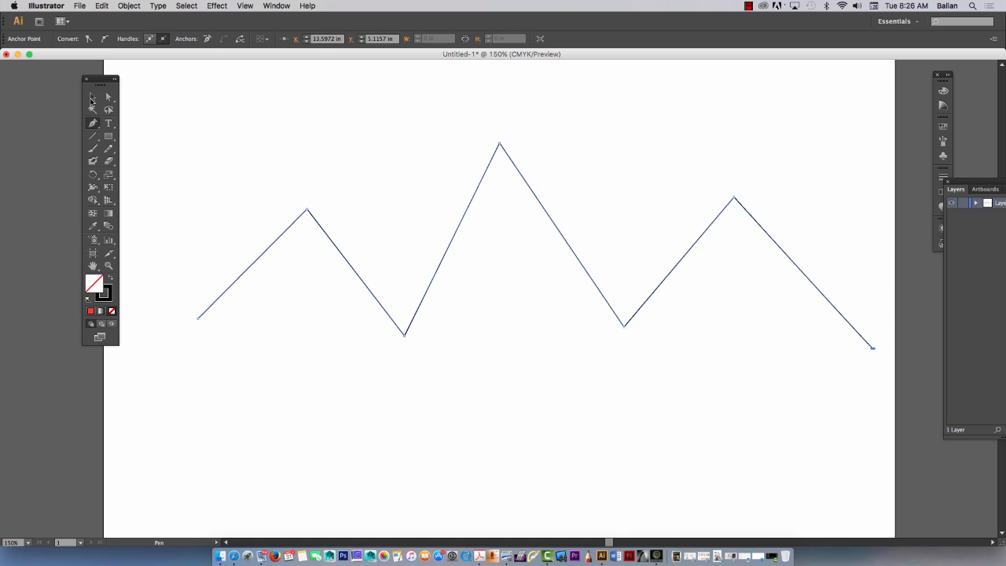
pyautogui.click(92, 98)
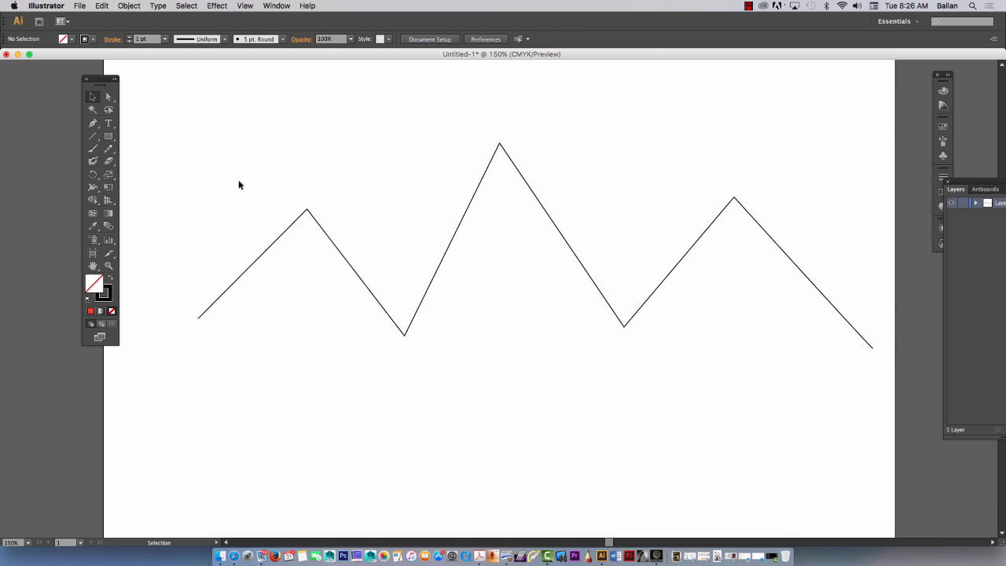
pyautogui.moveTo(286, 189)
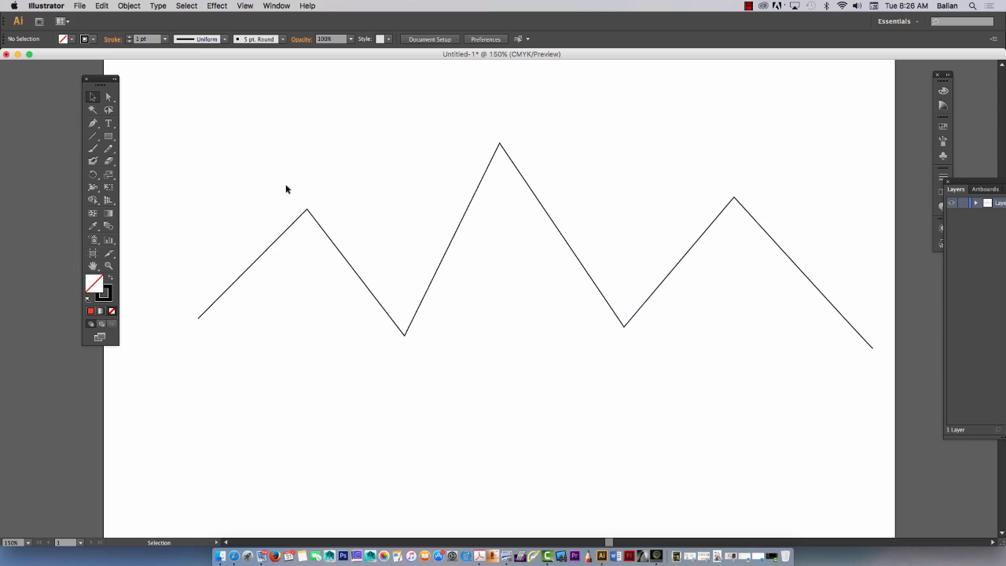
# Step: Draw a second open path below mixing smooth rounded peaks with sharp corners, then deselect
pyautogui.click(91, 123)
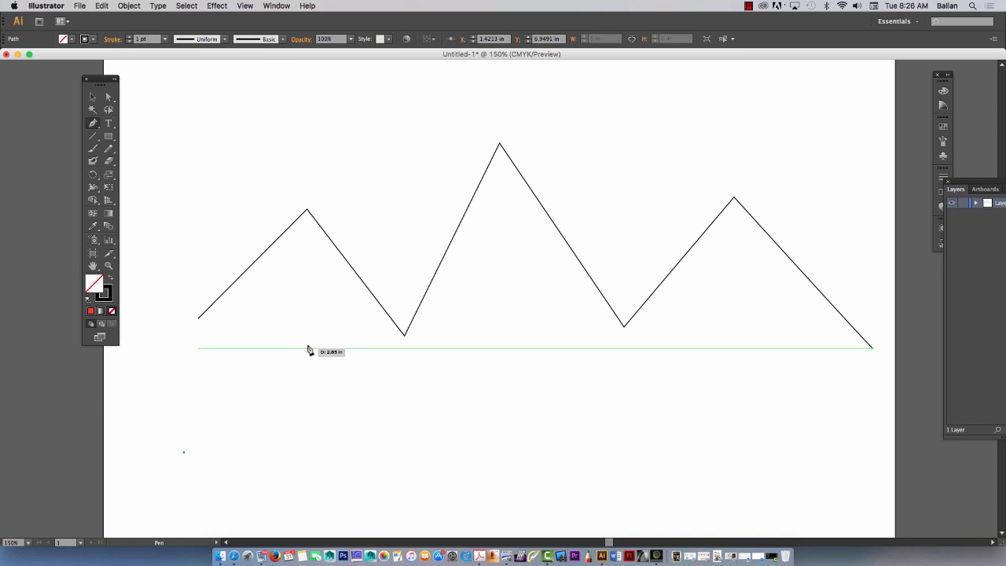
pyautogui.click(302, 344)
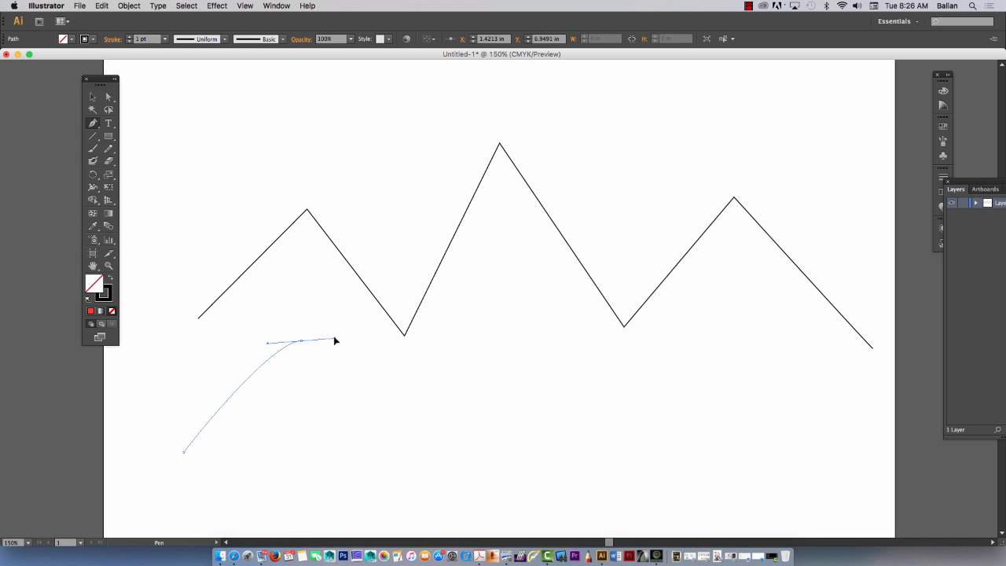
pyautogui.moveTo(333, 340); pyautogui.dragTo(344, 339)
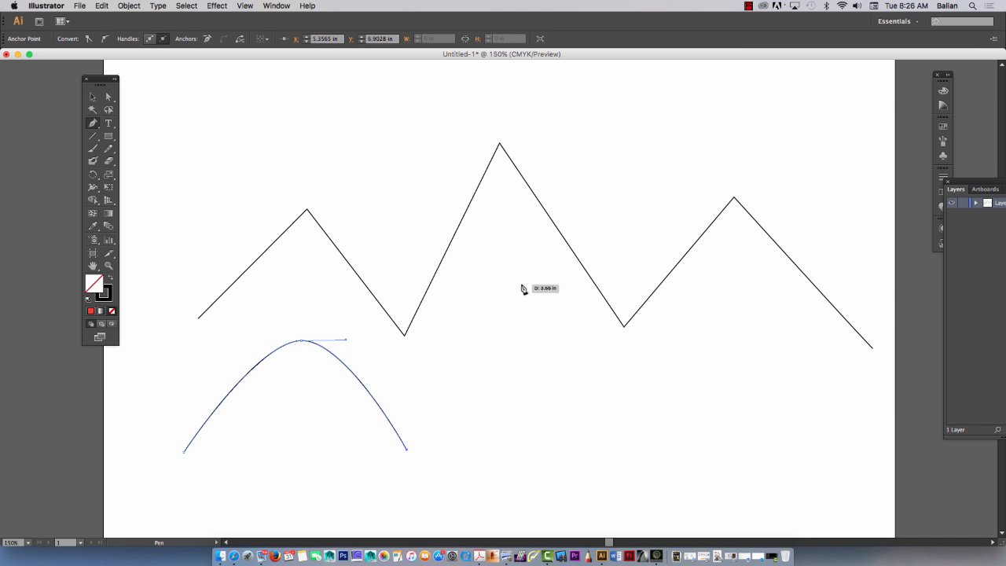
pyautogui.click(519, 286)
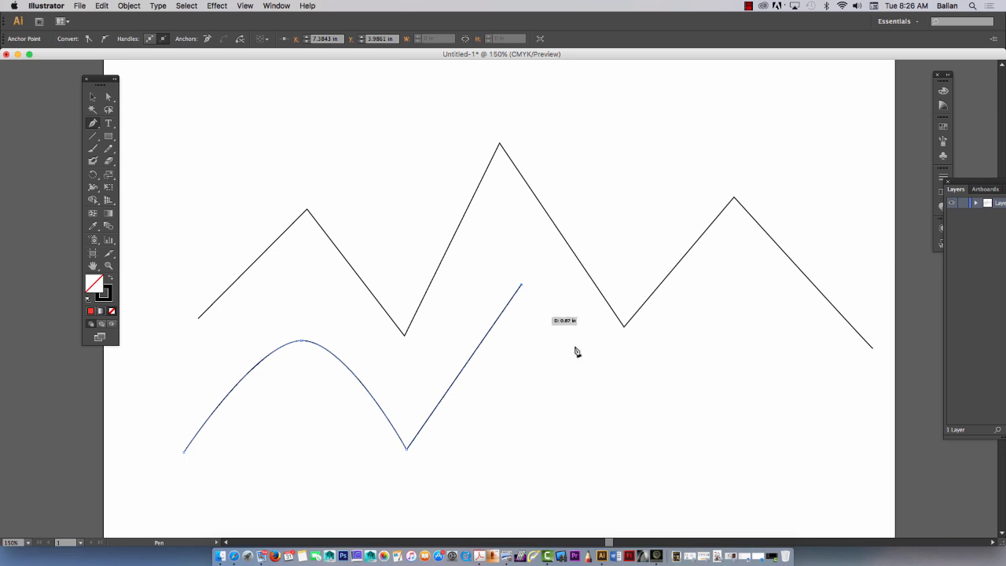
pyautogui.click(625, 468)
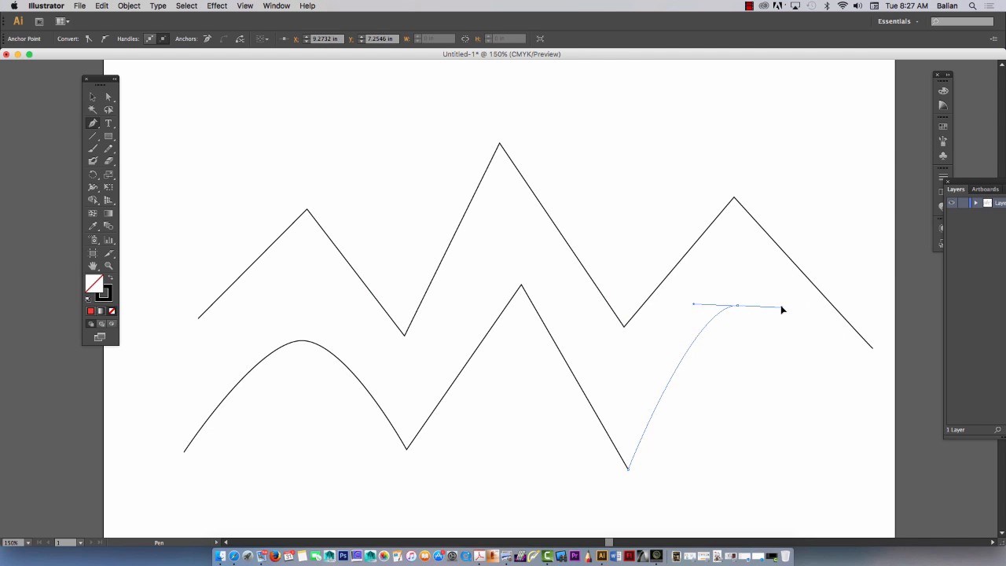
pyautogui.click(830, 452)
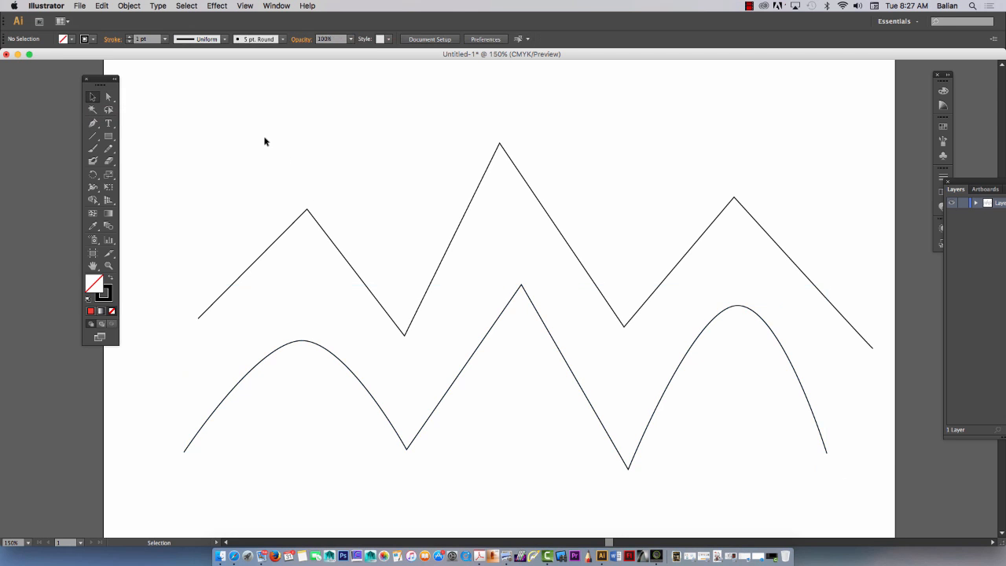
pyautogui.moveTo(168, 129)
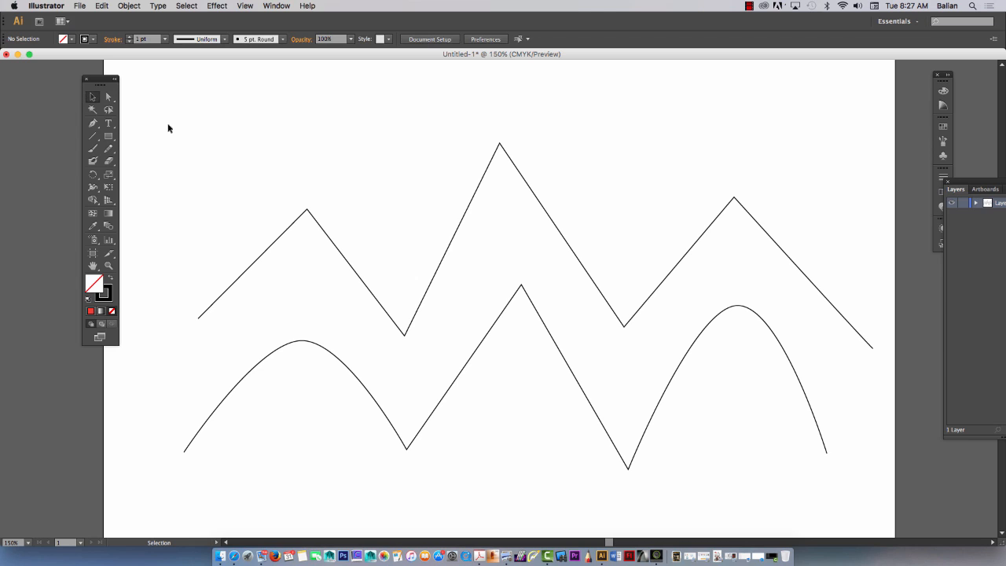
pyautogui.click(522, 286)
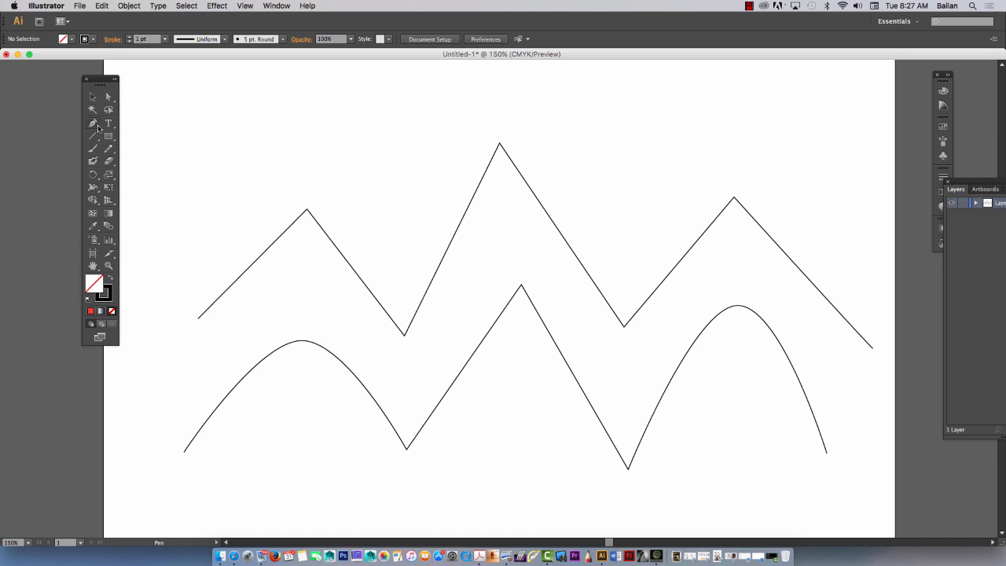
pyautogui.moveTo(98, 132)
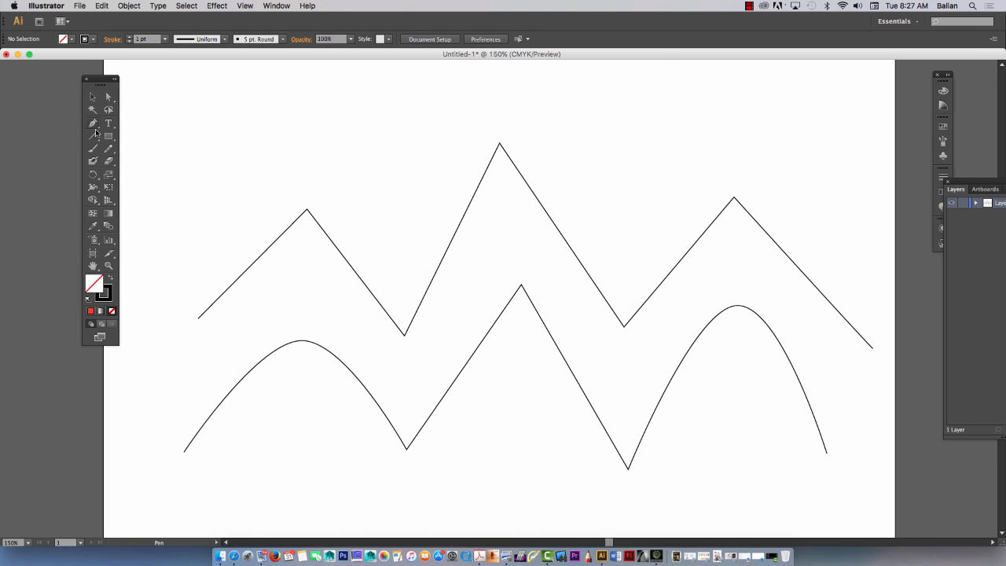
pyautogui.moveTo(96, 133)
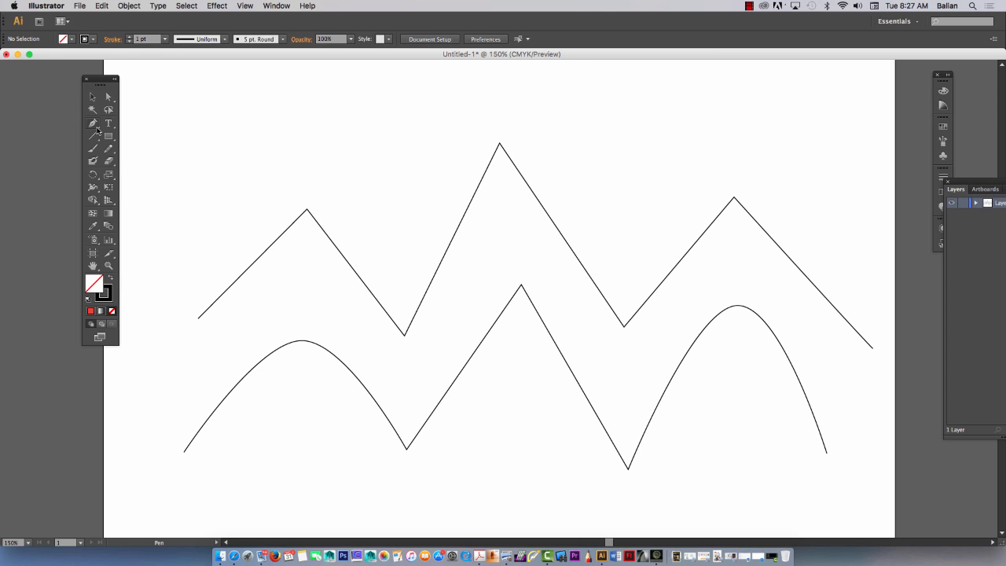
# Step: Add anchor points on the top zigzag's slopes and drag them to bend the straight segments
pyautogui.click(92, 122)
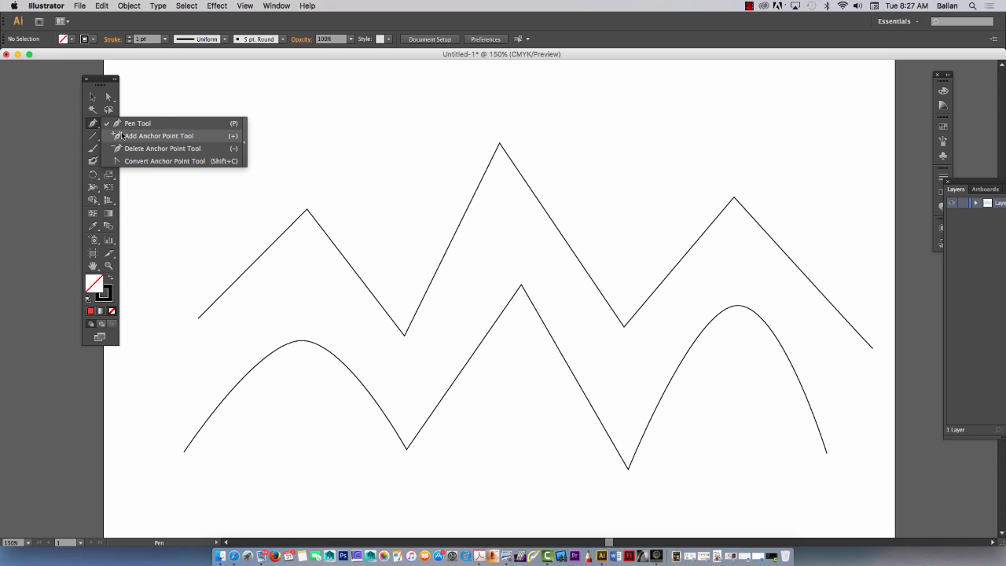
pyautogui.moveTo(139, 135)
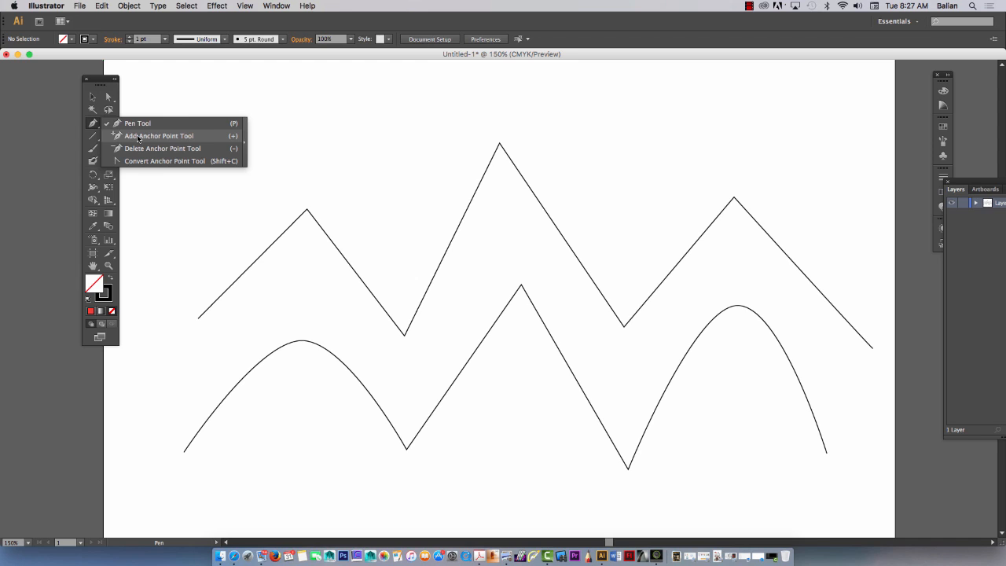
pyautogui.moveTo(162, 148)
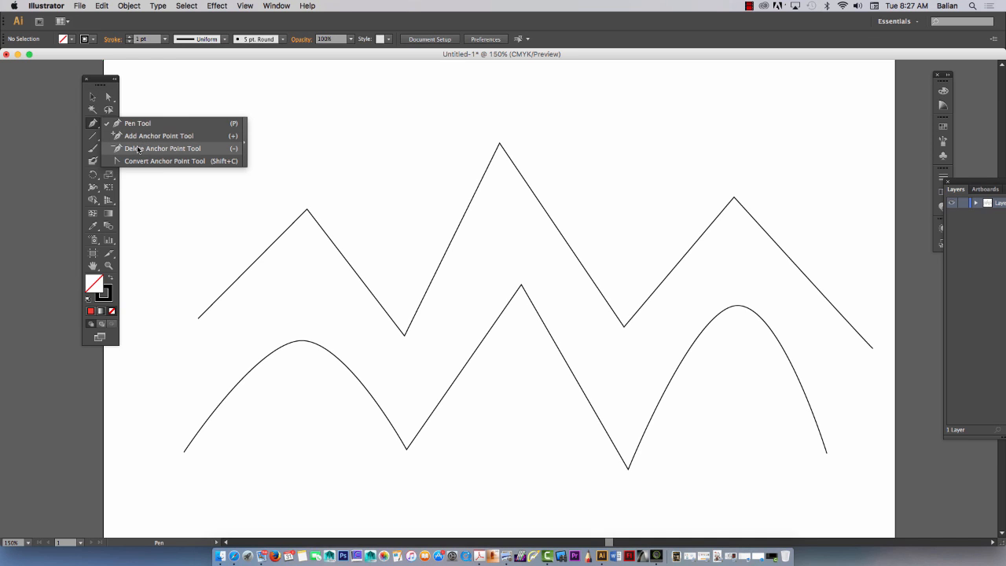
pyautogui.moveTo(144, 160)
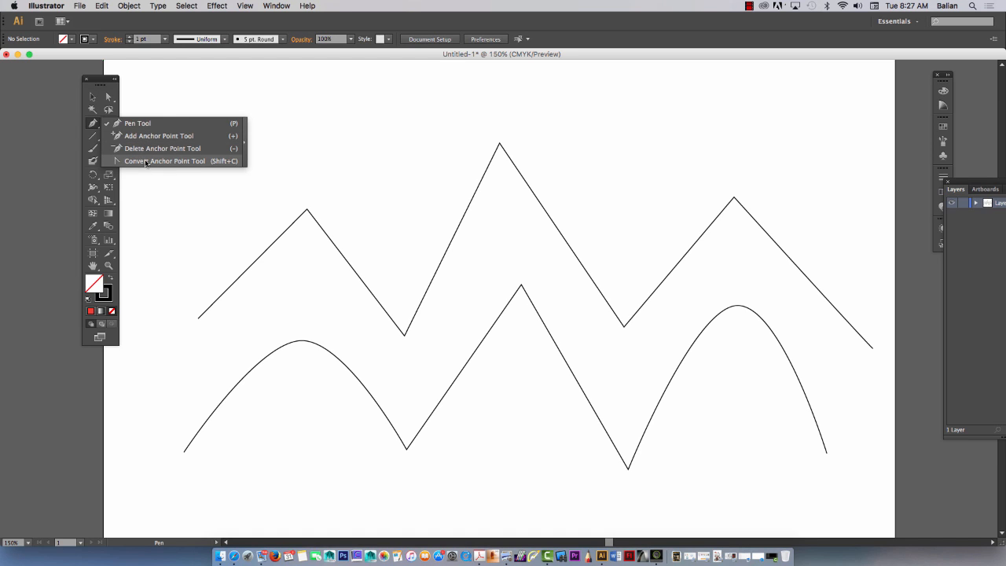
pyautogui.moveTo(291, 129)
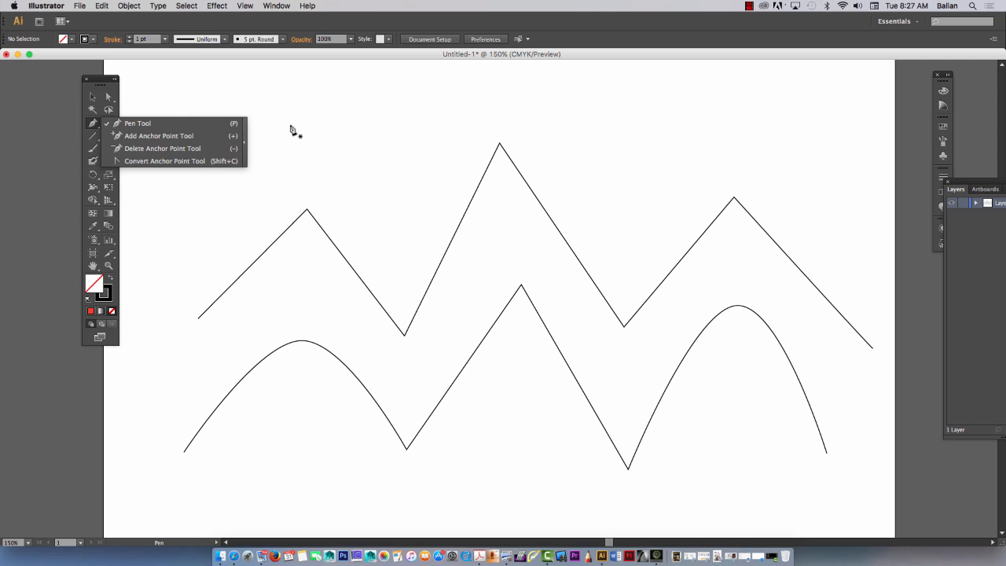
pyautogui.moveTo(163, 135)
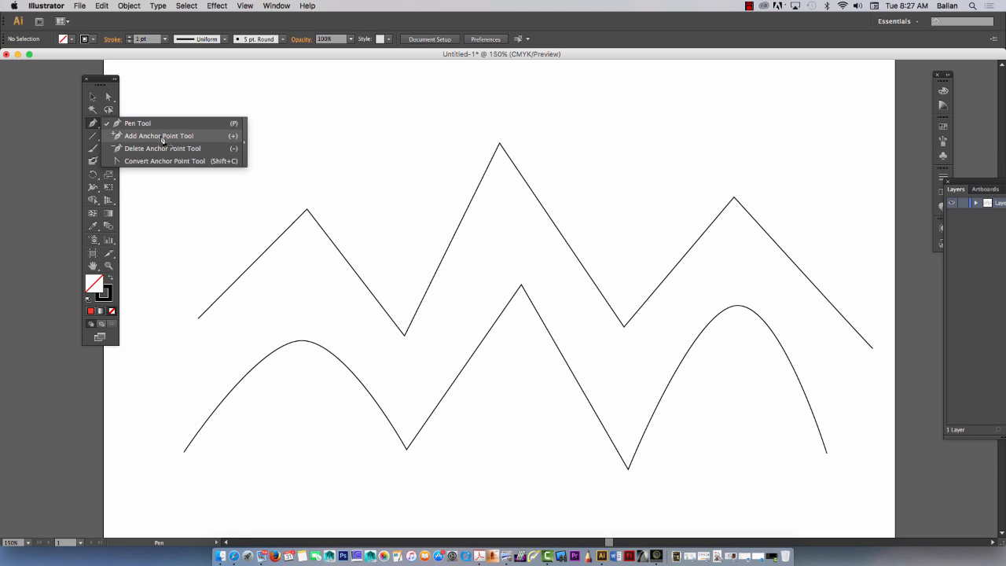
pyautogui.click(158, 135)
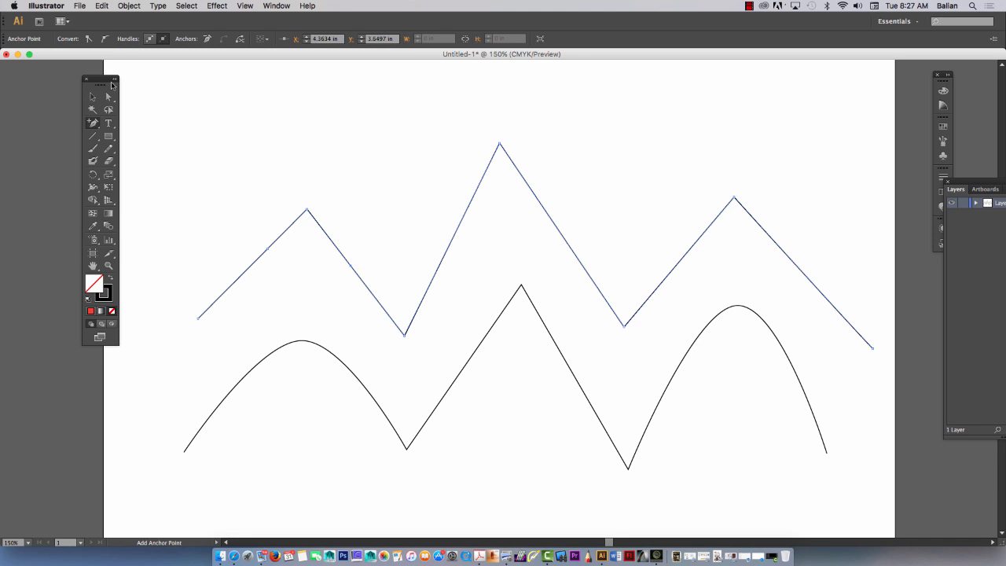
pyautogui.click(109, 96)
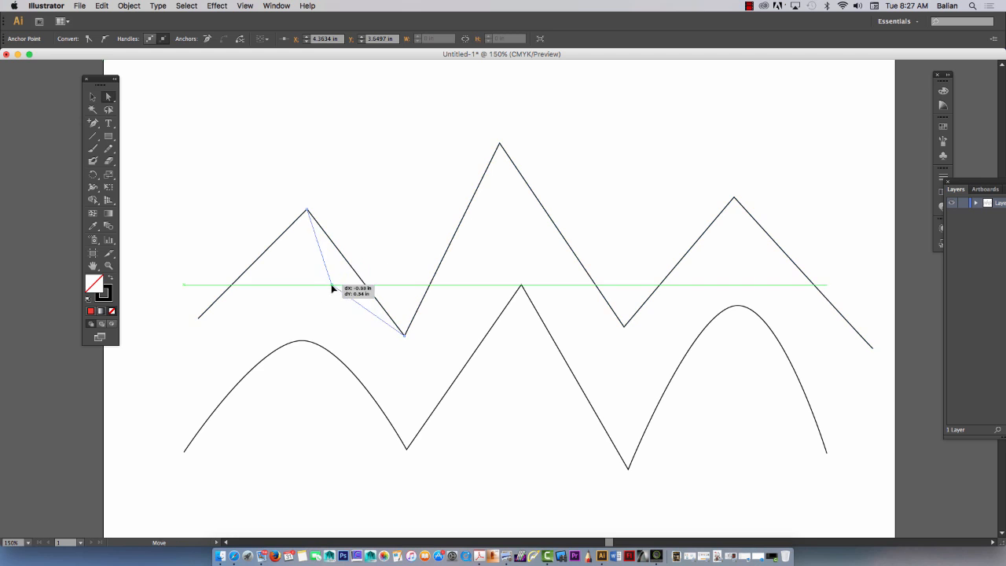
pyautogui.moveTo(332, 289); pyautogui.dragTo(374, 253)
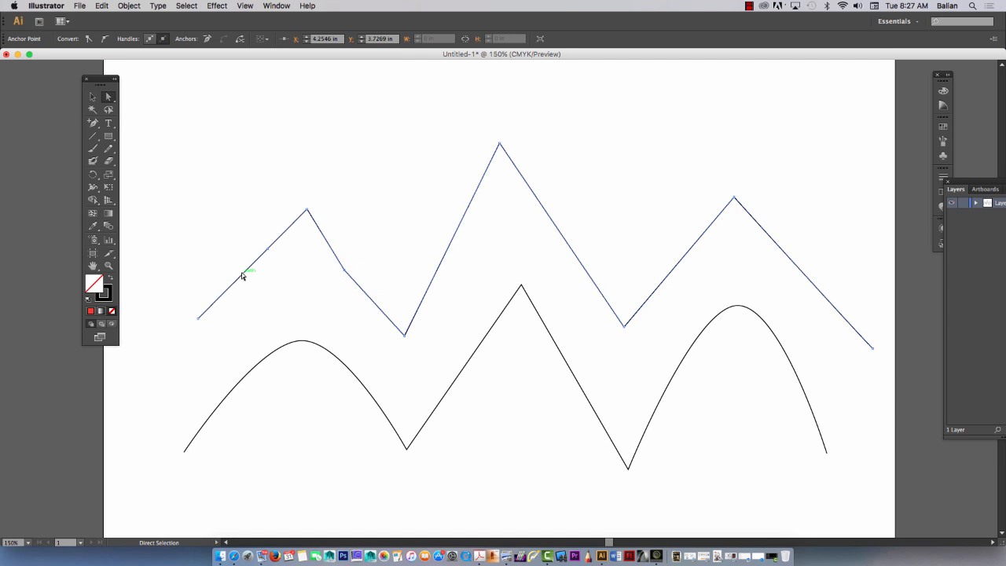
pyautogui.moveTo(252, 268); pyautogui.dragTo(243, 275)
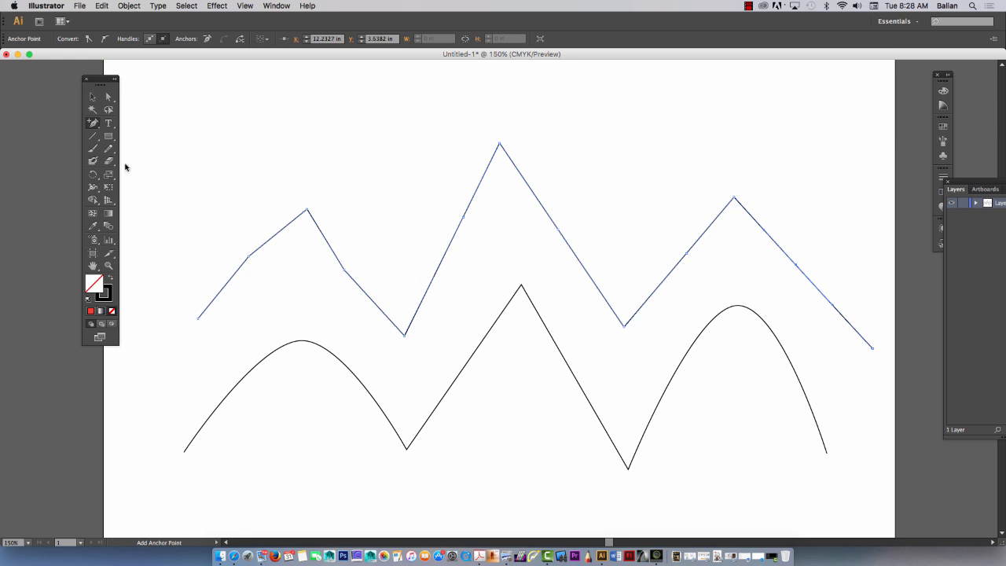
pyautogui.moveTo(431, 211); pyautogui.dragTo(522, 245)
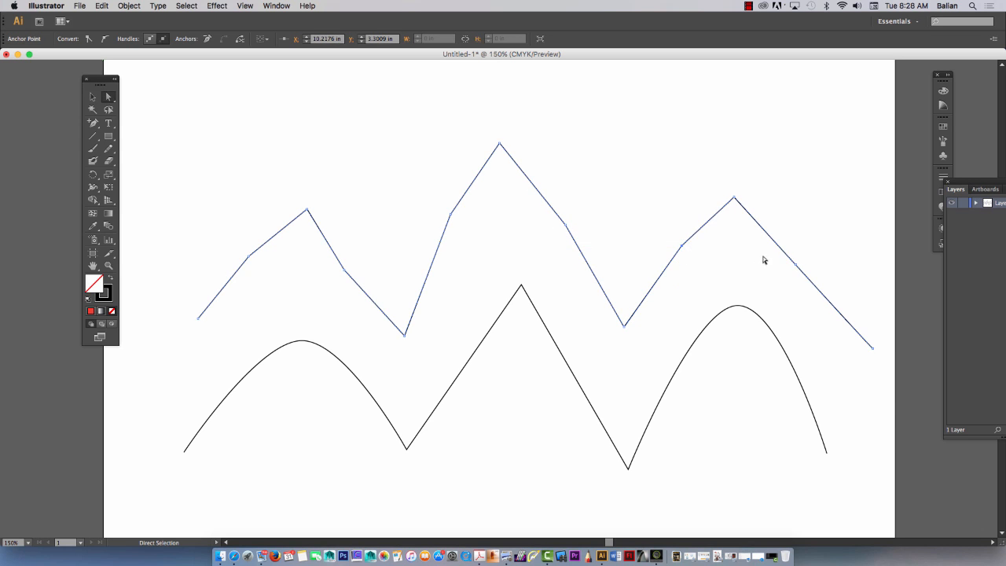
pyautogui.moveTo(786, 252); pyautogui.dragTo(802, 264)
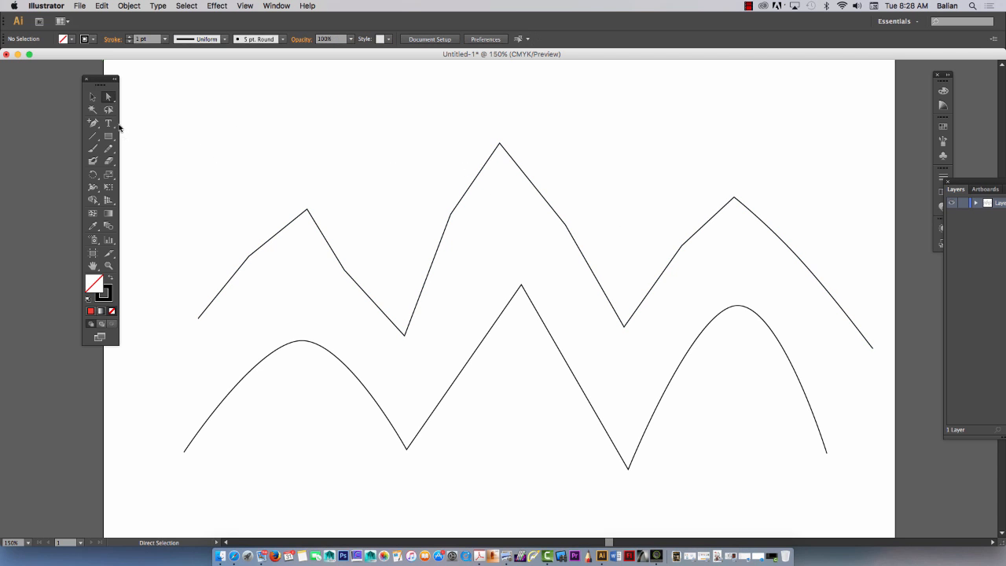
# Step: Delete the top line's tallest peak point and drag the flattened top back into a rounded arch
pyautogui.click(93, 135)
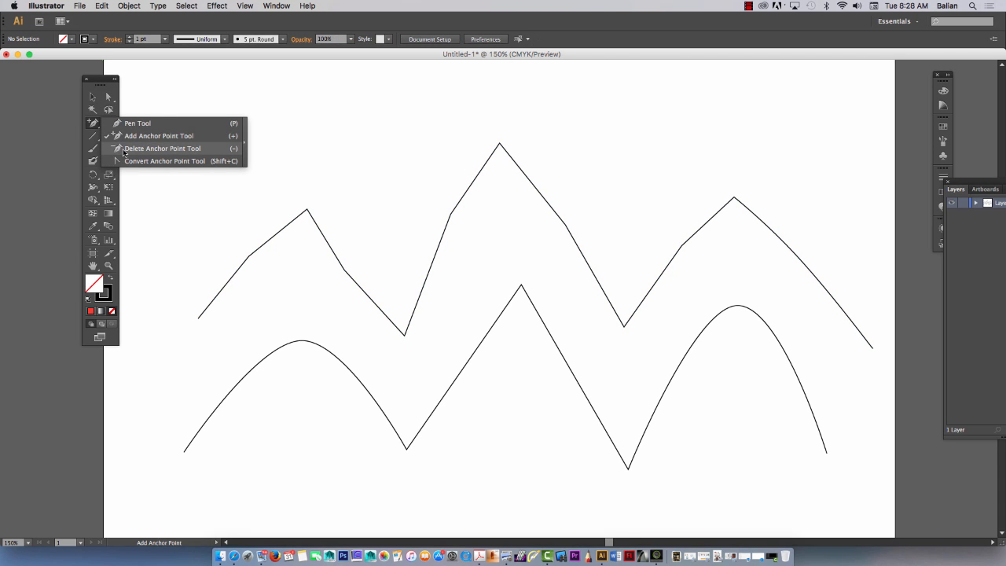
pyautogui.click(163, 147)
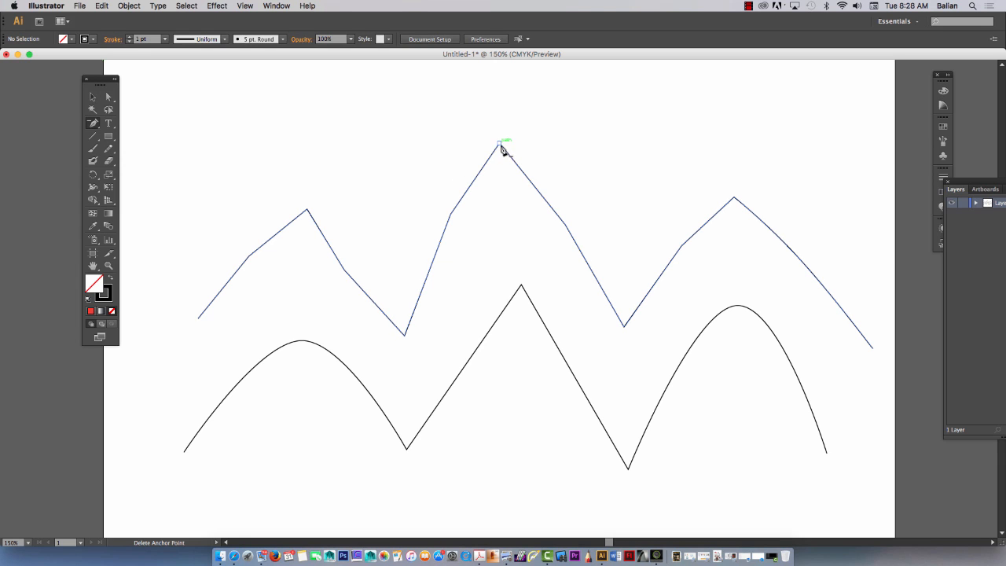
pyautogui.click(501, 144)
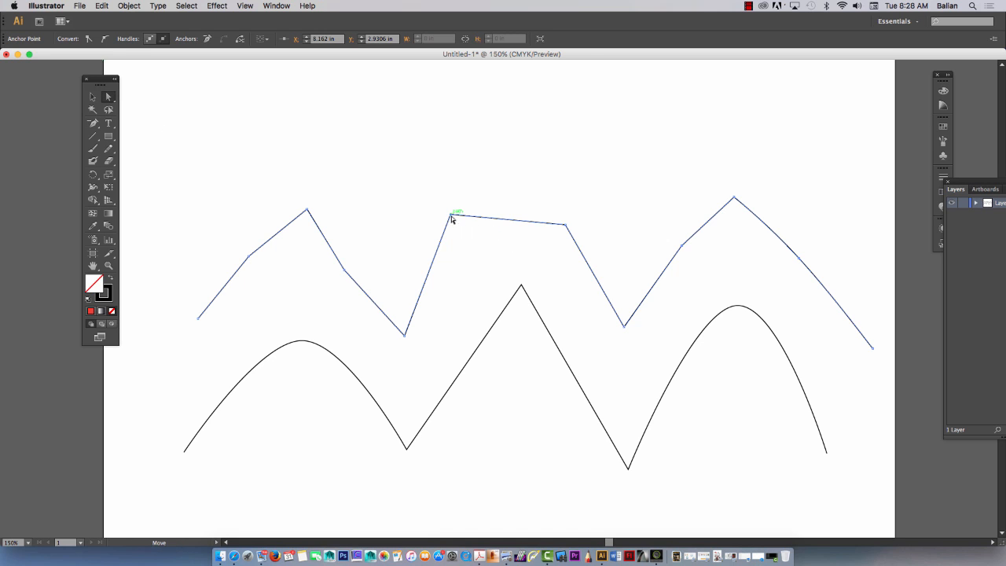
pyautogui.moveTo(455, 214); pyautogui.dragTo(488, 154)
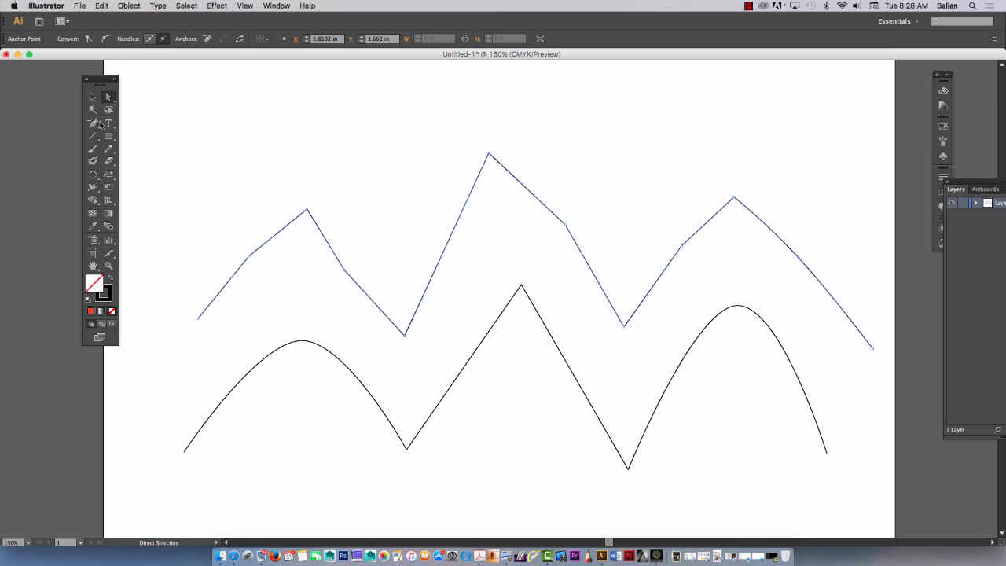
pyautogui.click(92, 123)
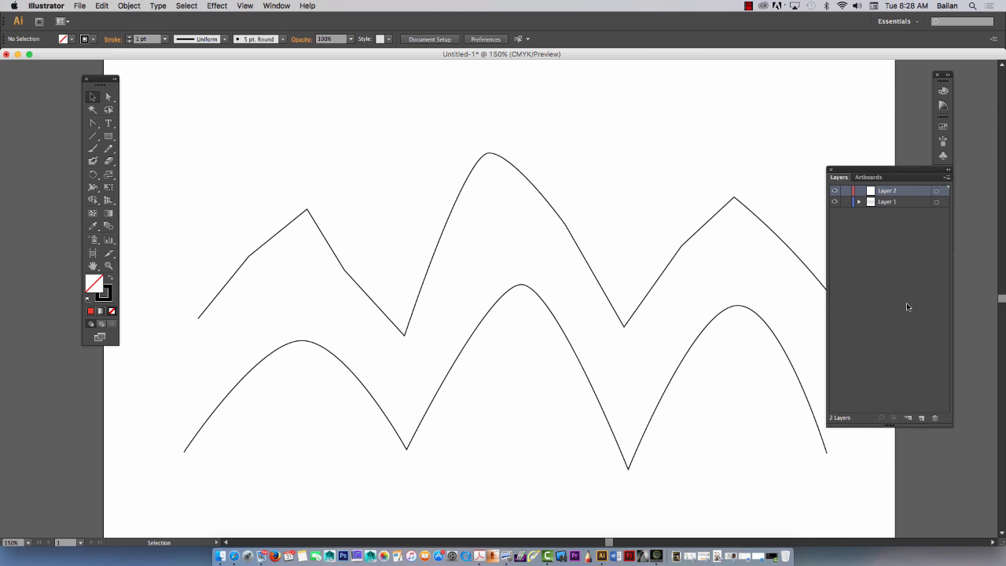
# Step: Hide the zigzag layer and start File > Place to import an image
pyautogui.click(836, 201)
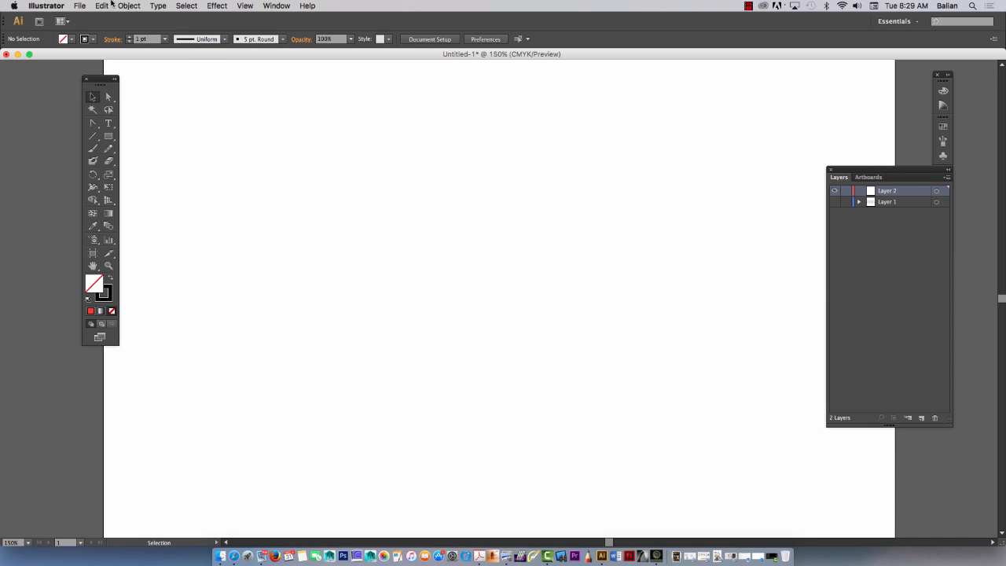
pyautogui.moveTo(102, 6)
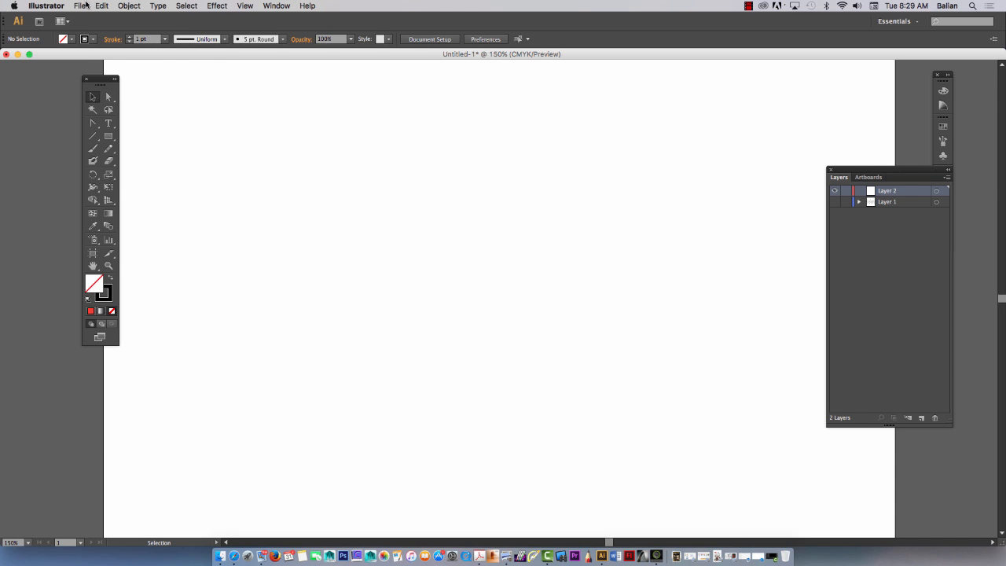
pyautogui.click(47, 6)
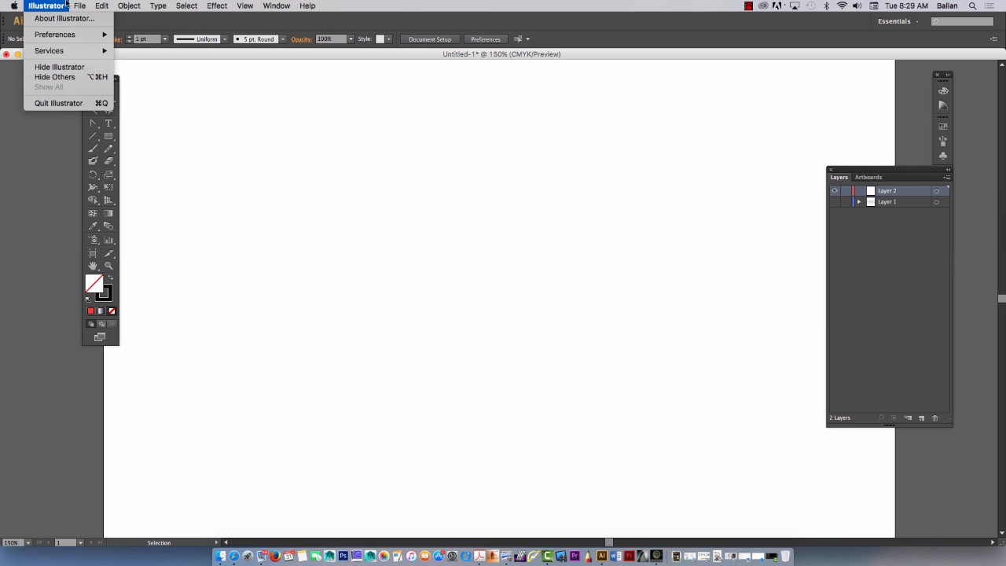
pyautogui.click(78, 6)
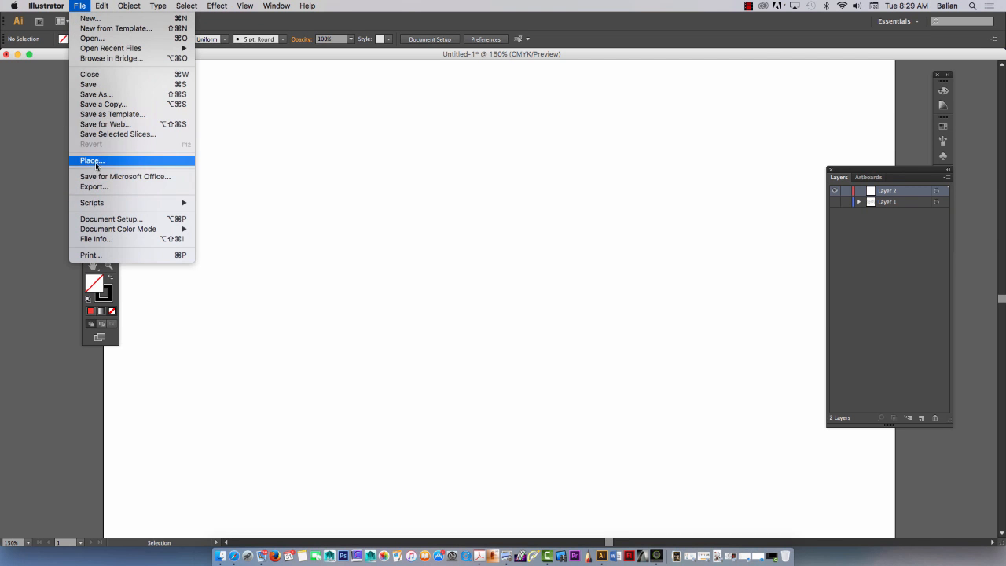
pyautogui.click(91, 160)
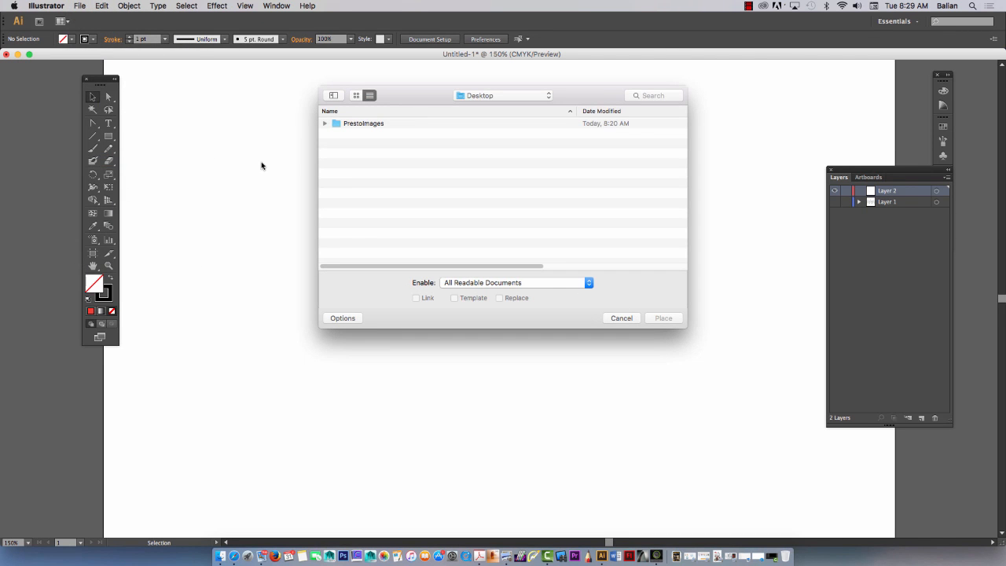
# Step: Pick the PrestoPoster image from the PrestoImages desktop folder and place it
pyautogui.click(324, 123)
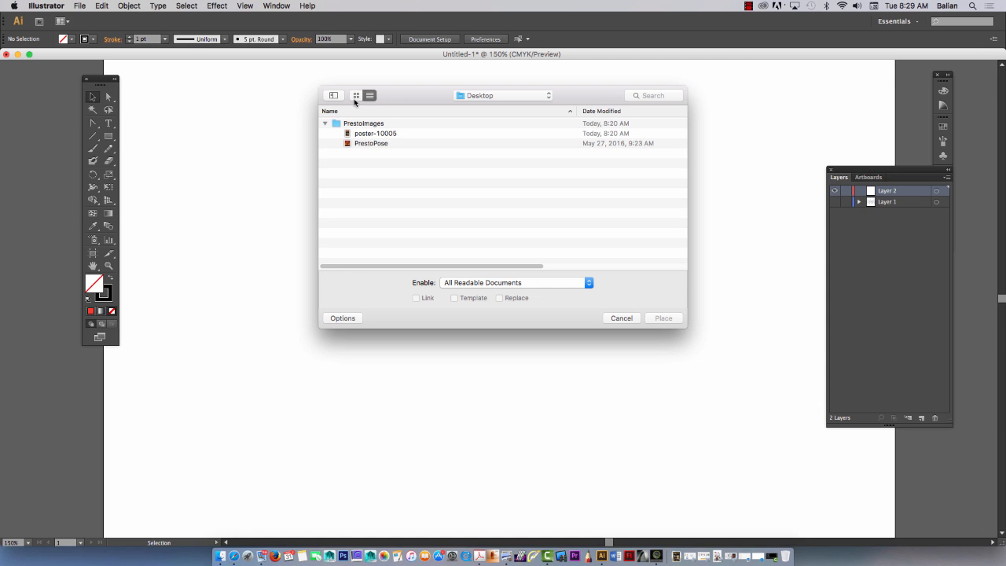
pyautogui.click(355, 96)
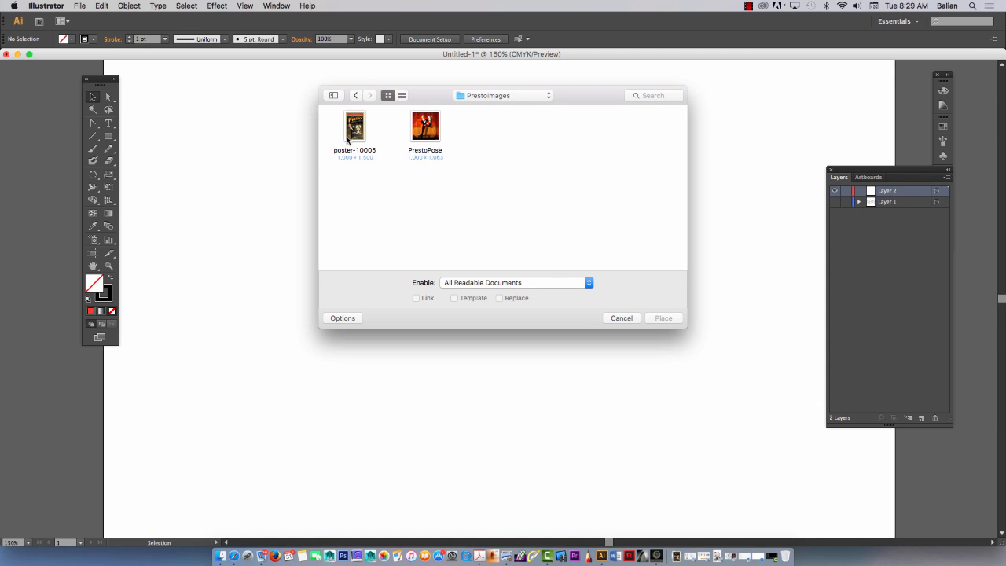
pyautogui.click(355, 127)
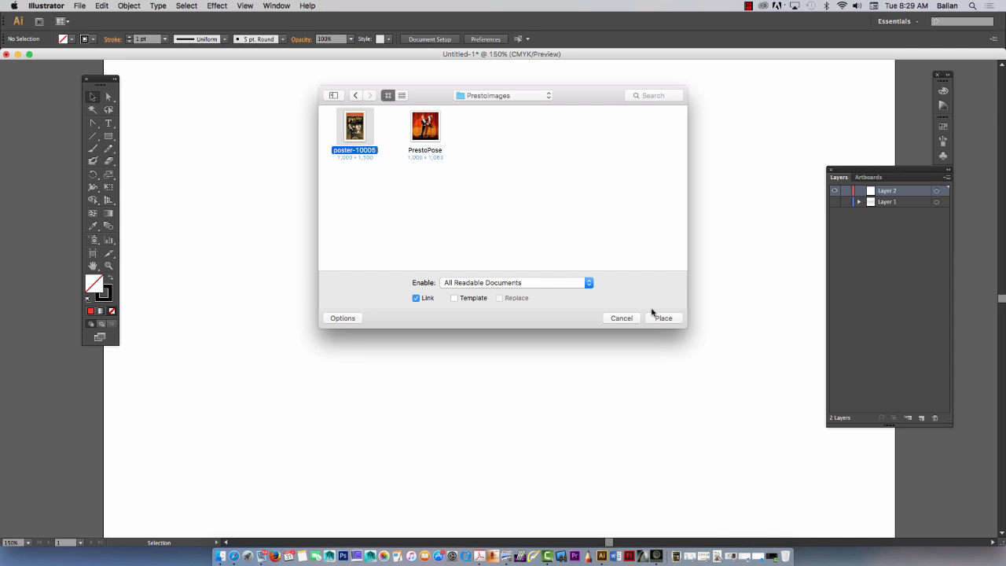
pyautogui.click(663, 317)
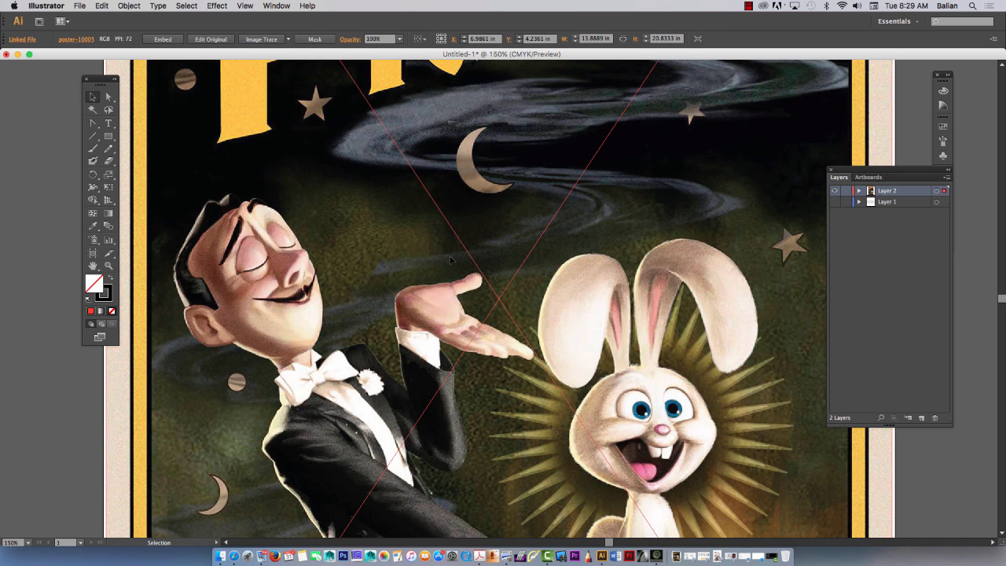
# Step: Drag the poster onto the artboard and add a third layer above it for tracing
pyautogui.moveTo(452, 259); pyautogui.dragTo(375, 519)
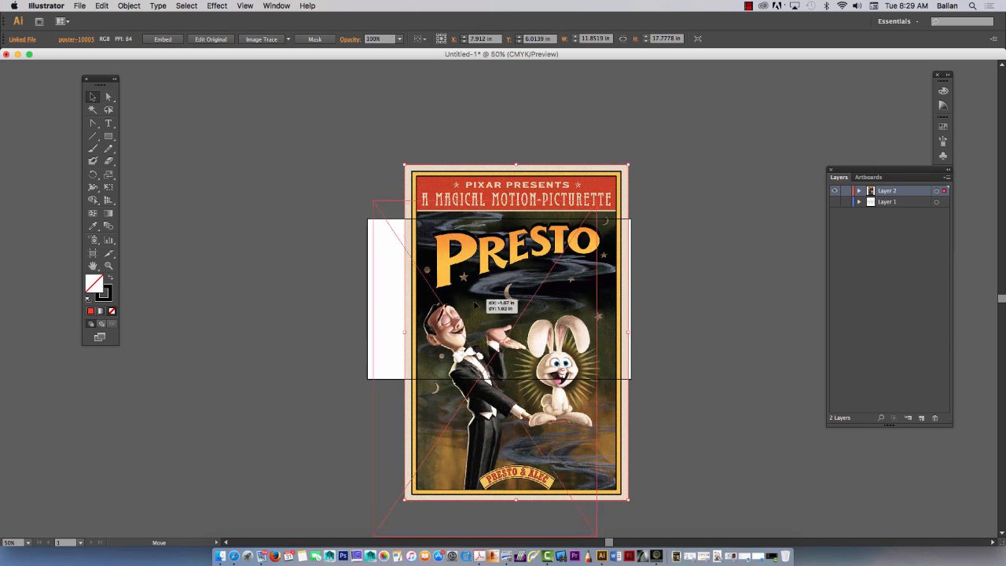
pyautogui.moveTo(516, 330); pyautogui.dragTo(487, 374)
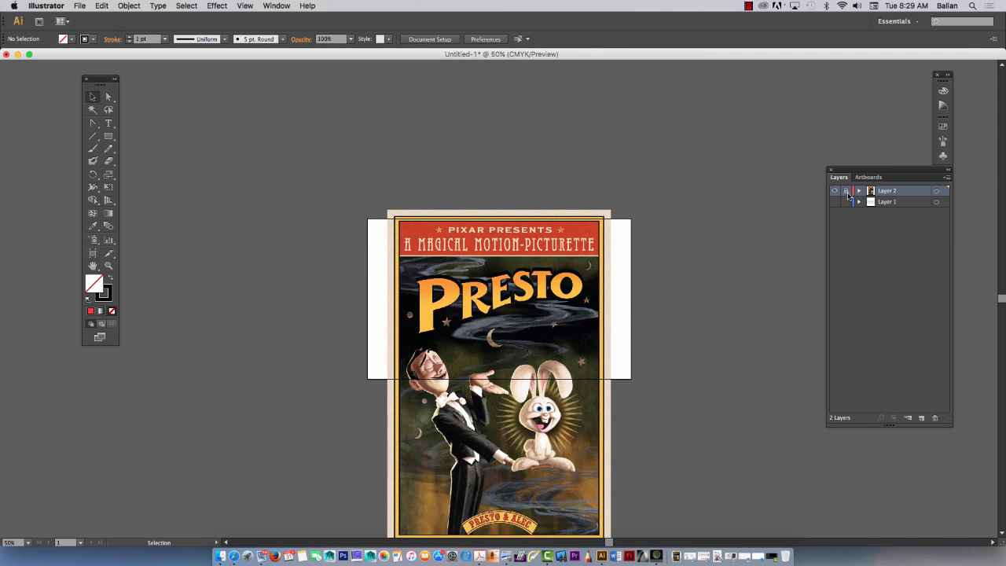
pyautogui.click(908, 418)
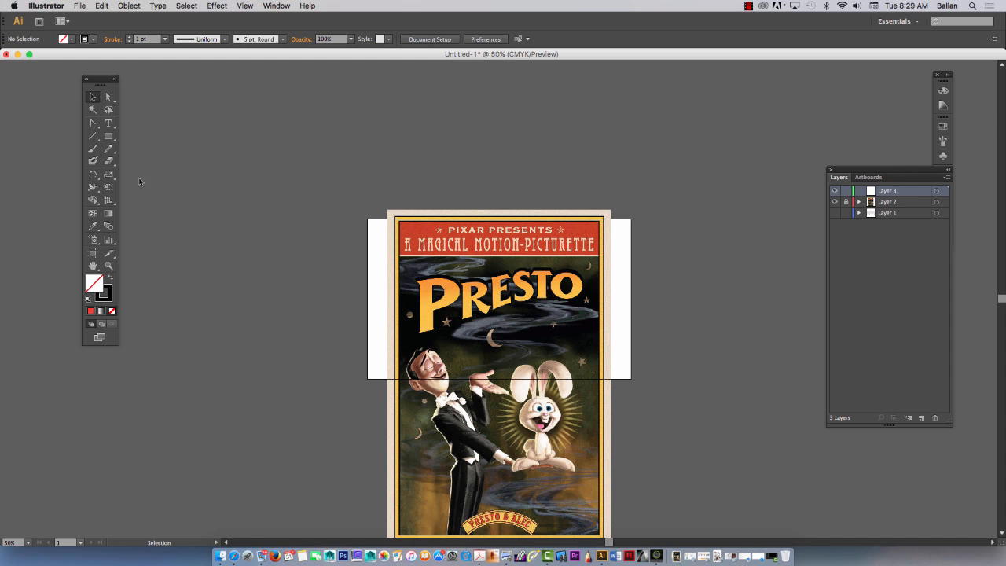
# Step: With the Pen tool, place anchor points along the P's outline and down to its bottom
pyautogui.click(93, 123)
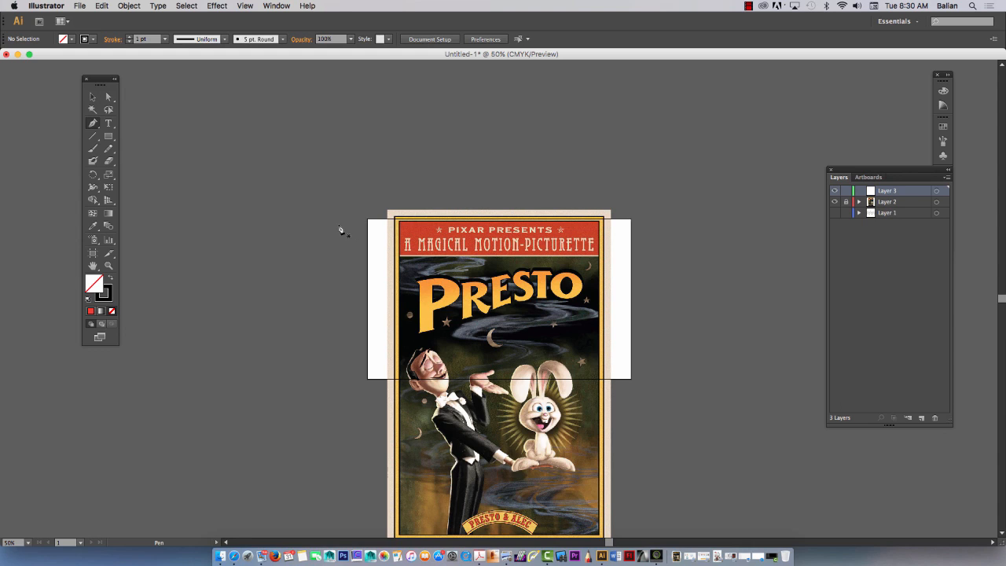
pyautogui.moveTo(106, 296)
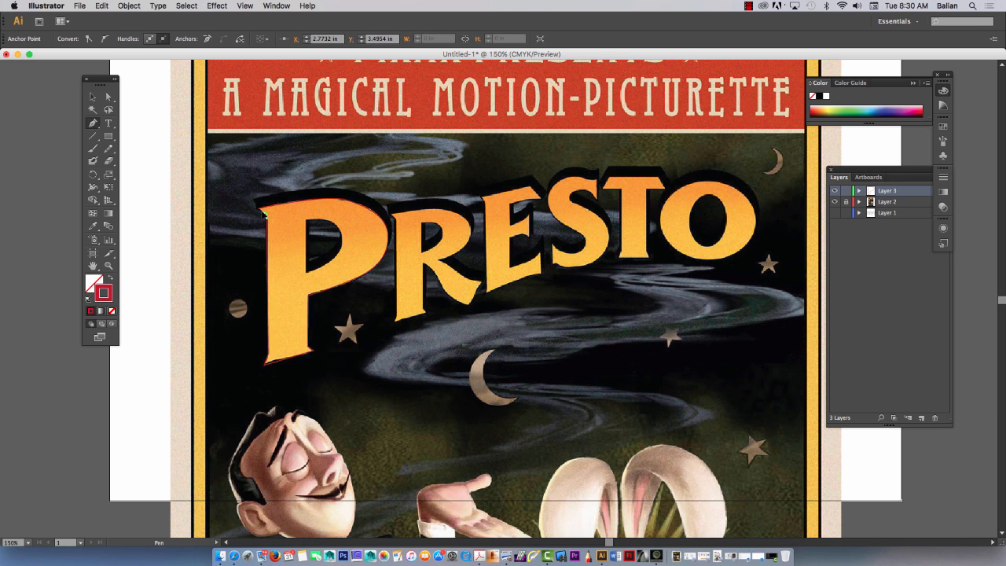
pyautogui.click(261, 203)
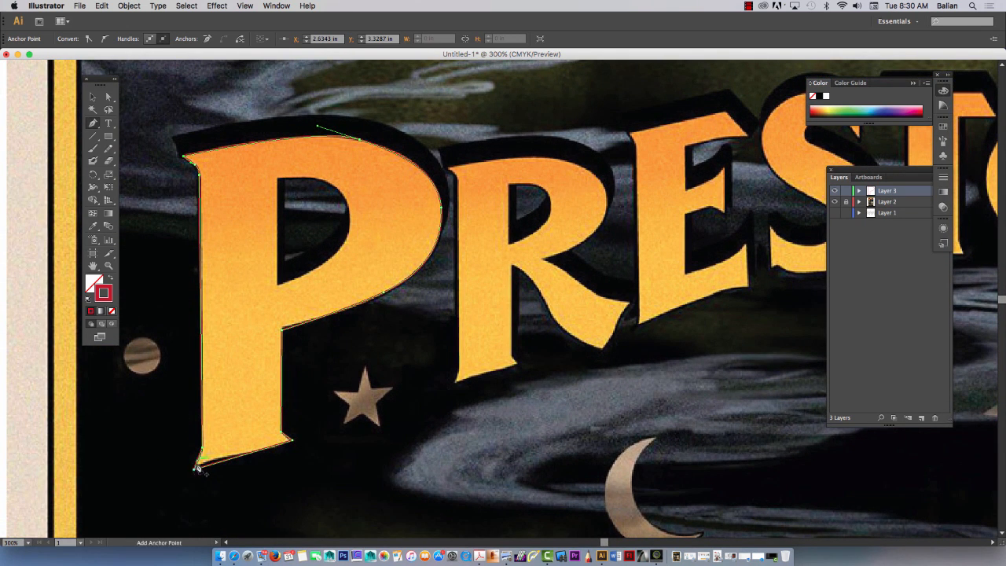
pyautogui.click(93, 97)
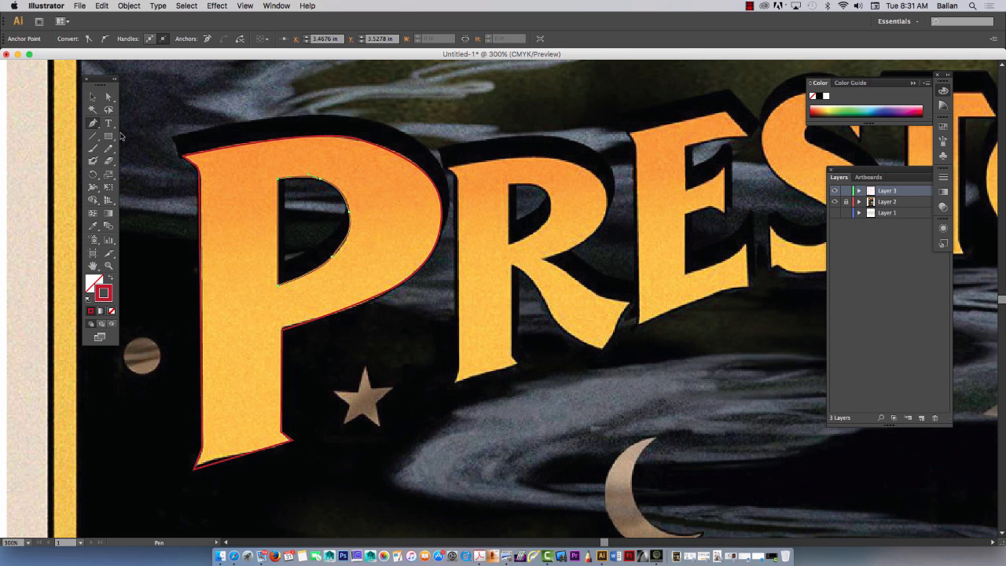
pyautogui.click(91, 96)
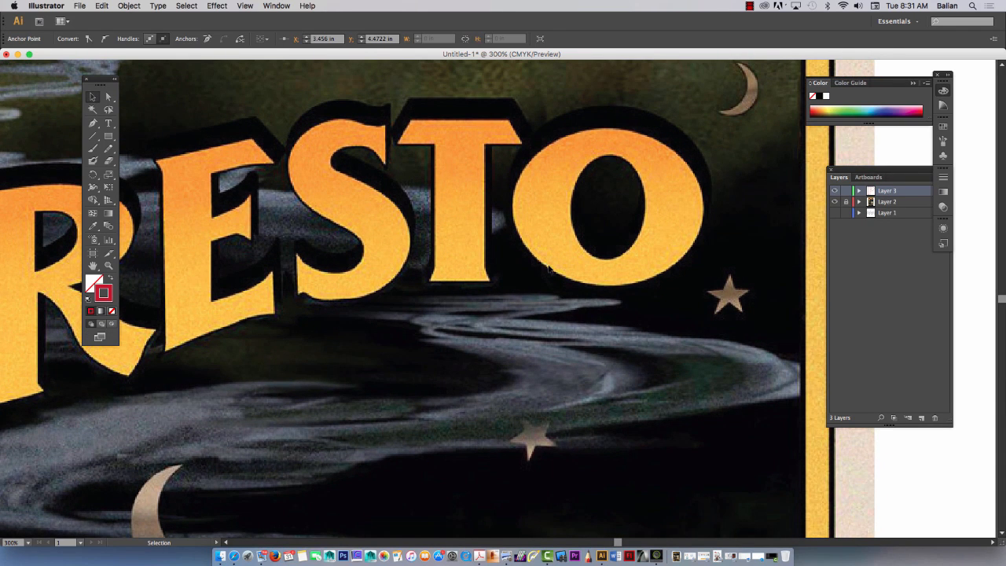
# Step: Draw red ellipses over the O's inner hole and outer edge
pyautogui.click(91, 122)
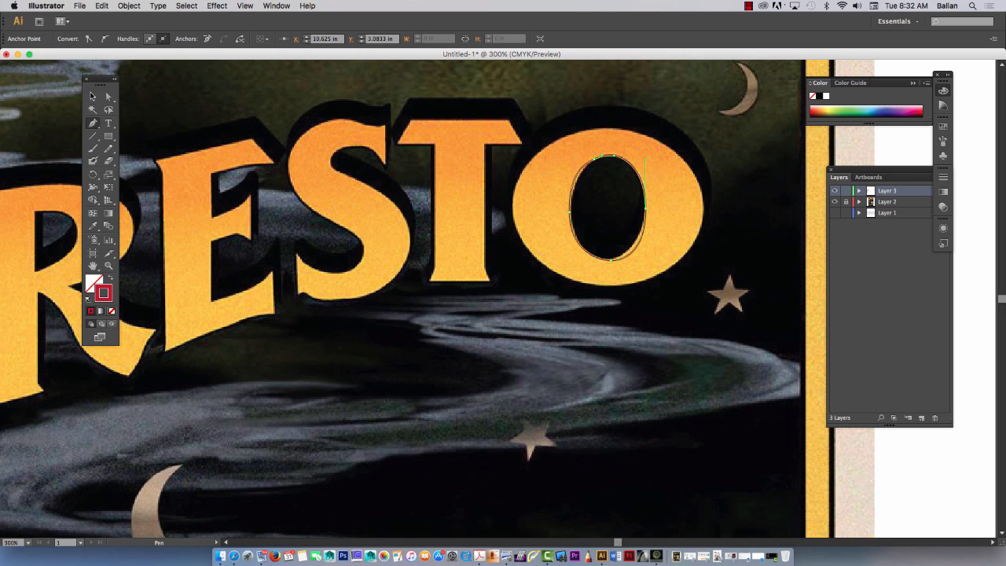
pyautogui.click(91, 96)
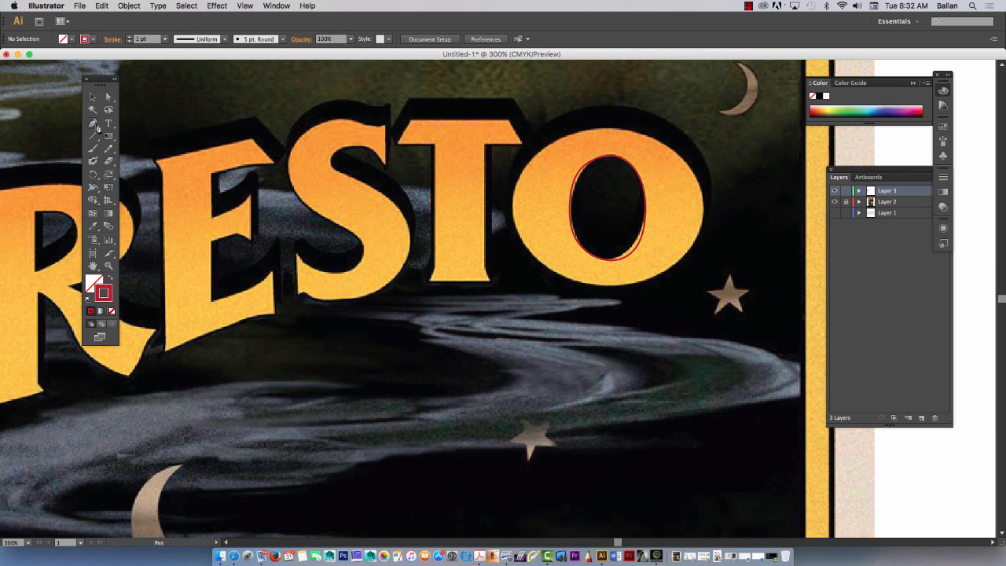
pyautogui.click(607, 129)
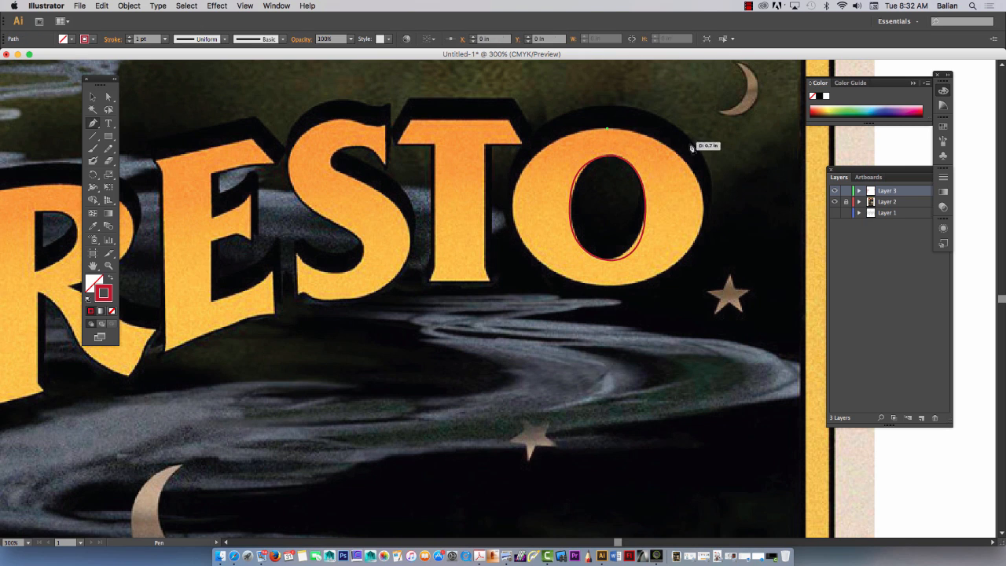
pyautogui.moveTo(607, 129); pyautogui.dragTo(693, 229)
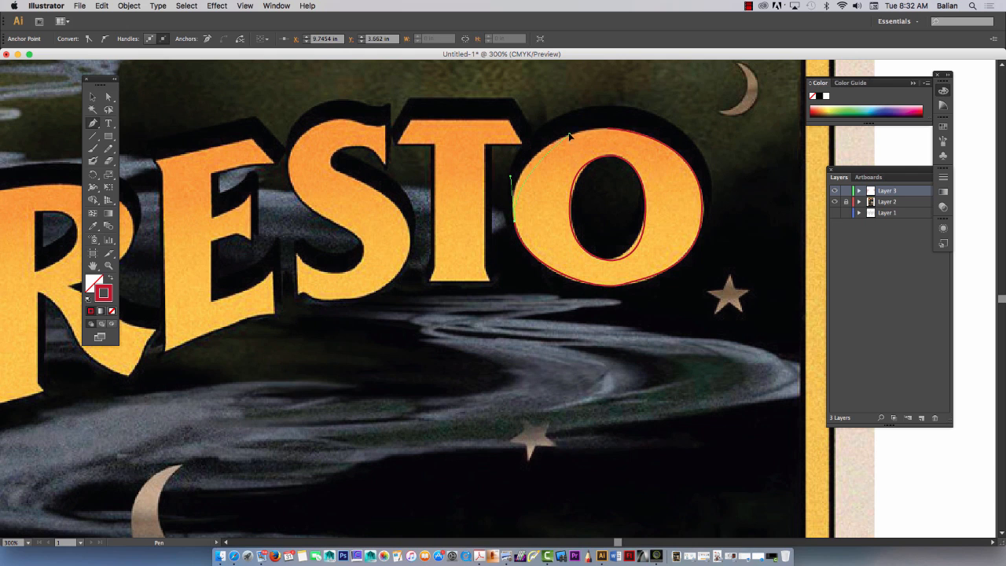
pyautogui.moveTo(569, 136); pyautogui.dragTo(607, 133)
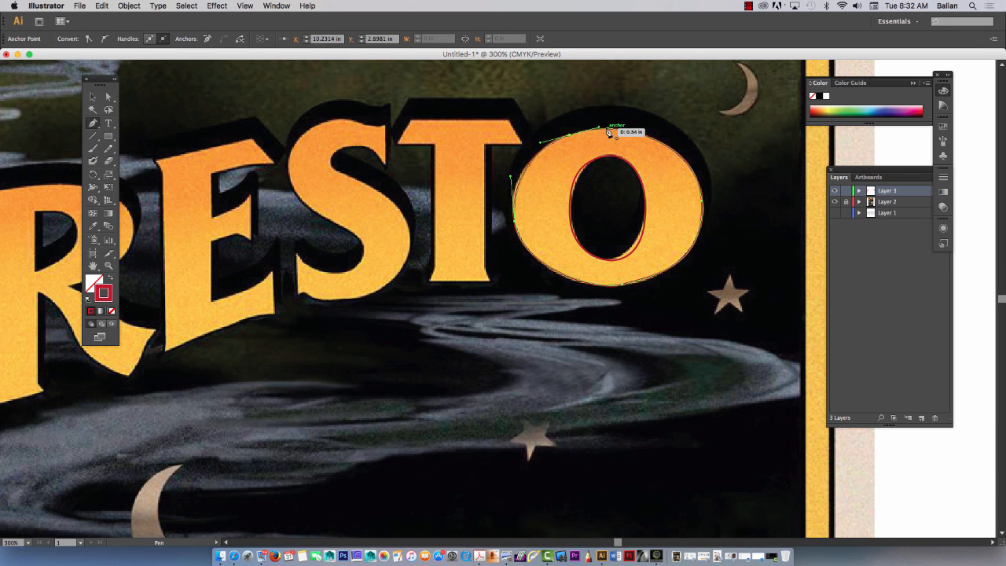
pyautogui.click(91, 97)
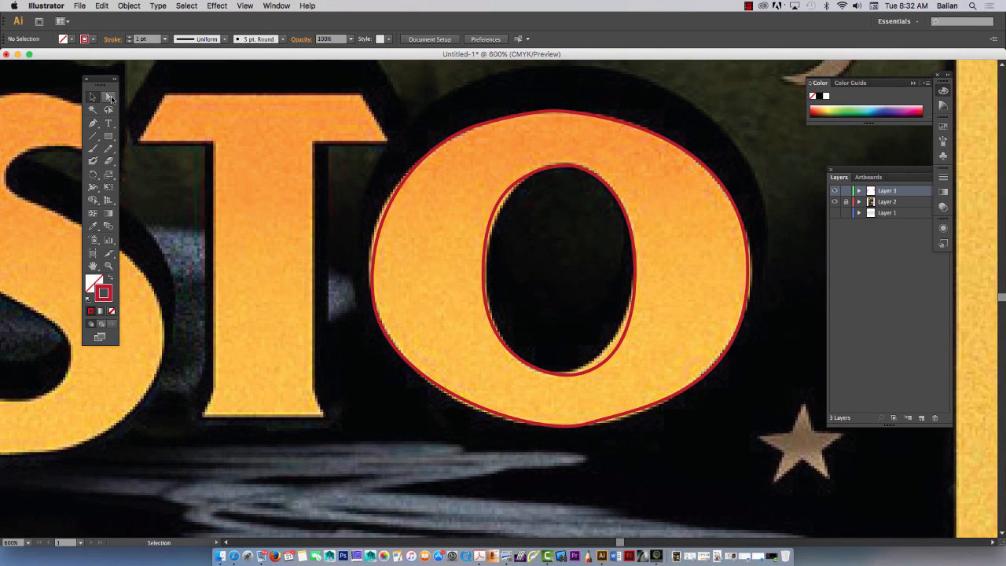
# Step: Move the inner ellipse's left, top, right and bottom anchors onto the counter's edge
pyautogui.click(109, 97)
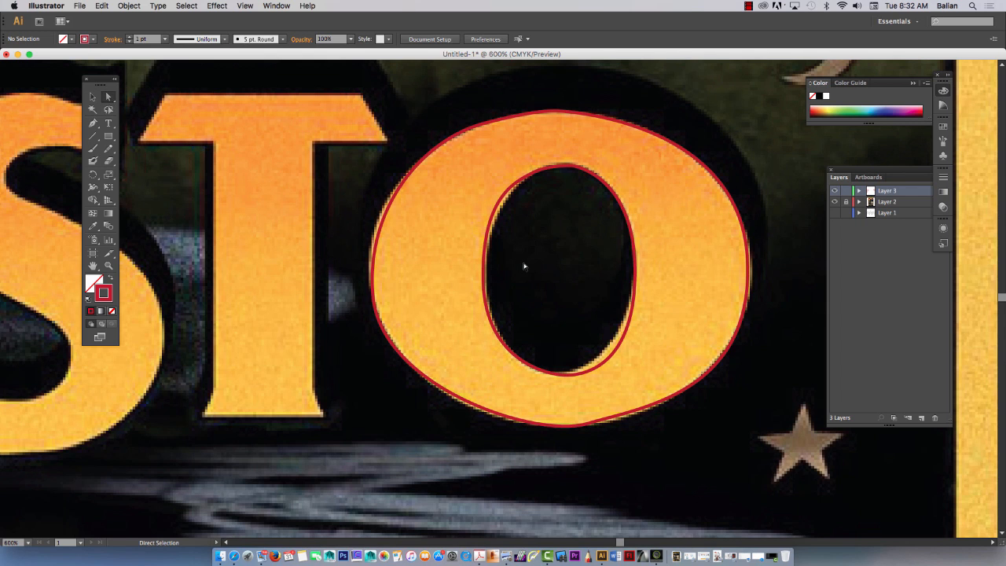
pyautogui.click(484, 283)
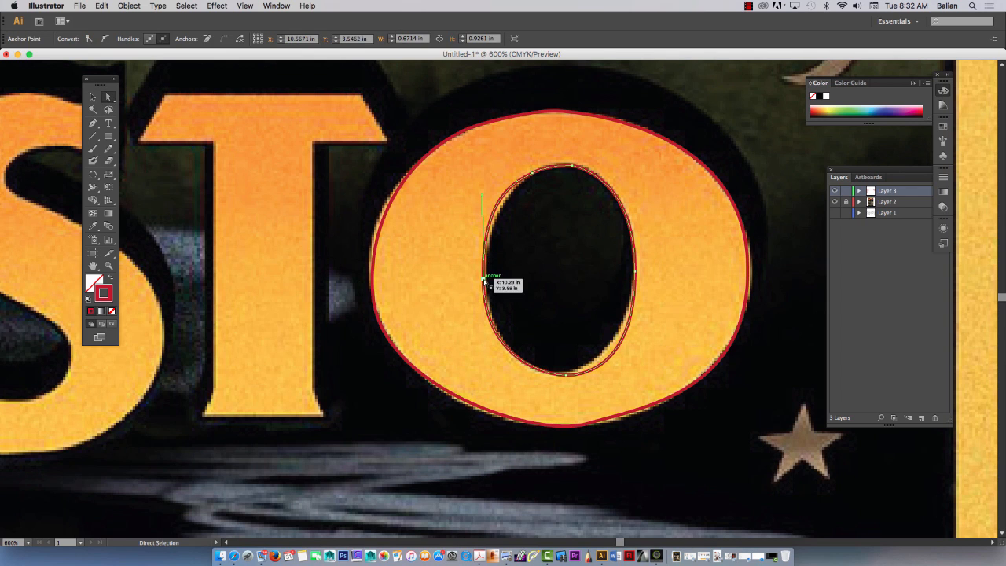
pyautogui.moveTo(484, 282); pyautogui.dragTo(487, 283)
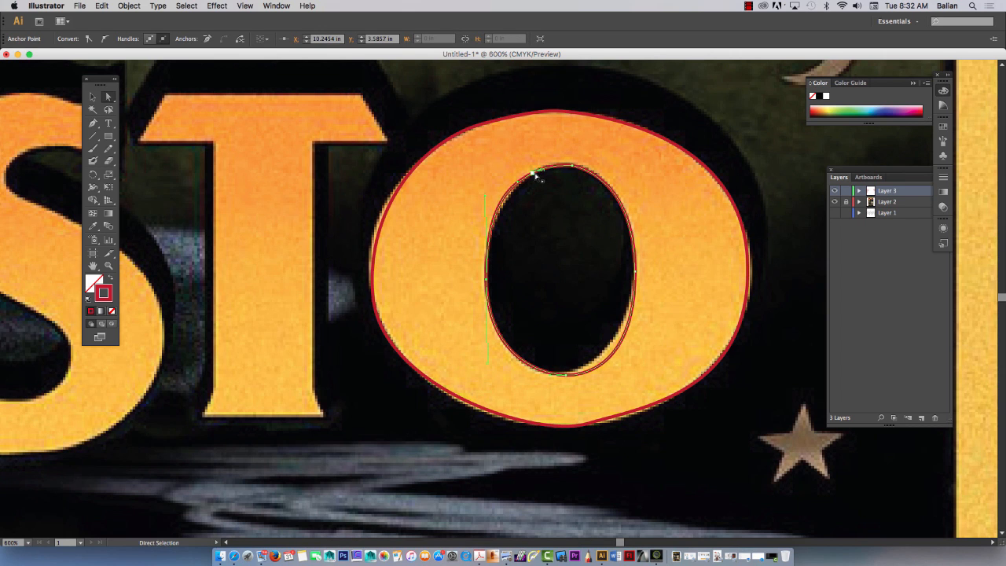
pyautogui.moveTo(541, 171); pyautogui.dragTo(475, 176)
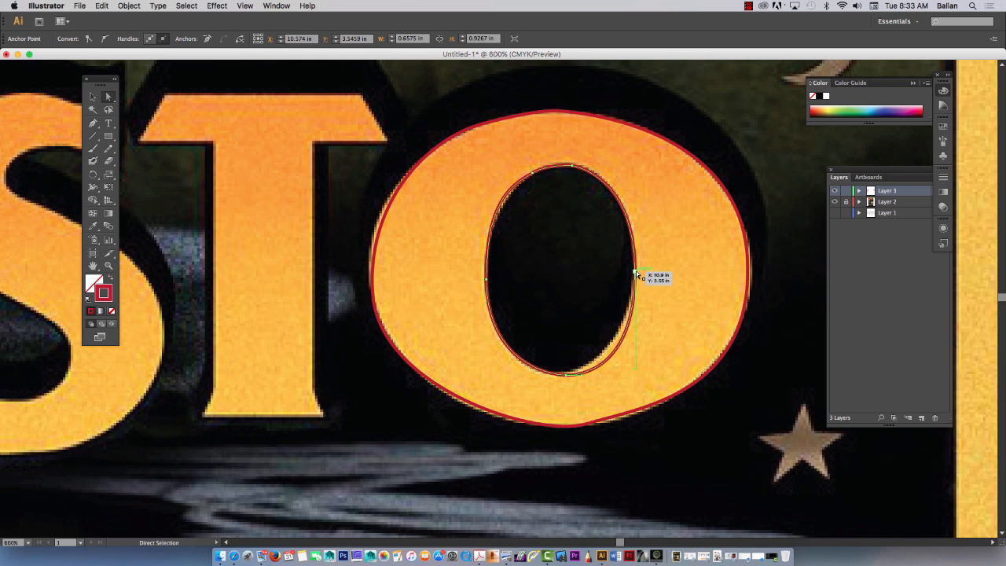
pyautogui.moveTo(636, 275); pyautogui.dragTo(621, 369)
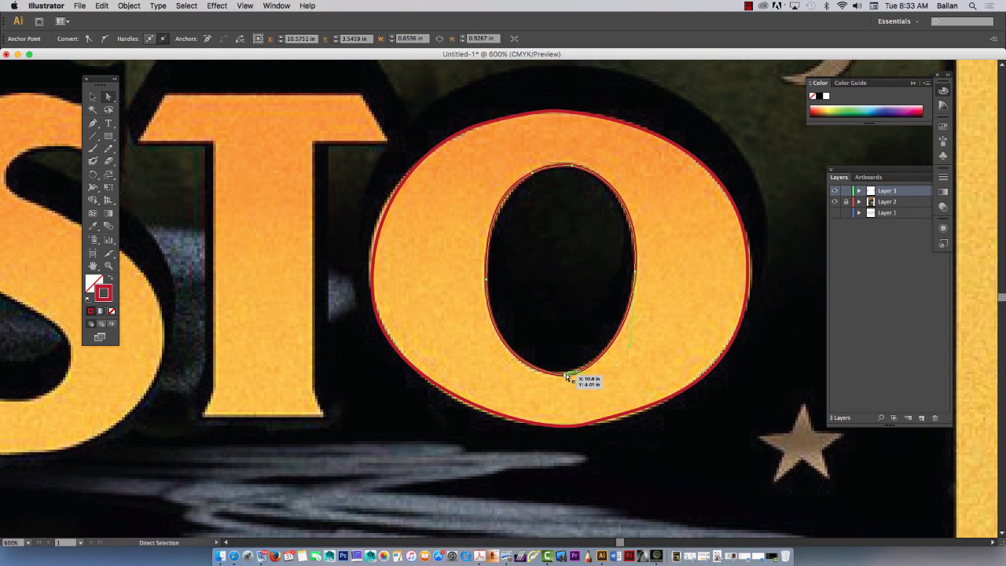
pyautogui.moveTo(569, 376); pyautogui.dragTo(574, 374)
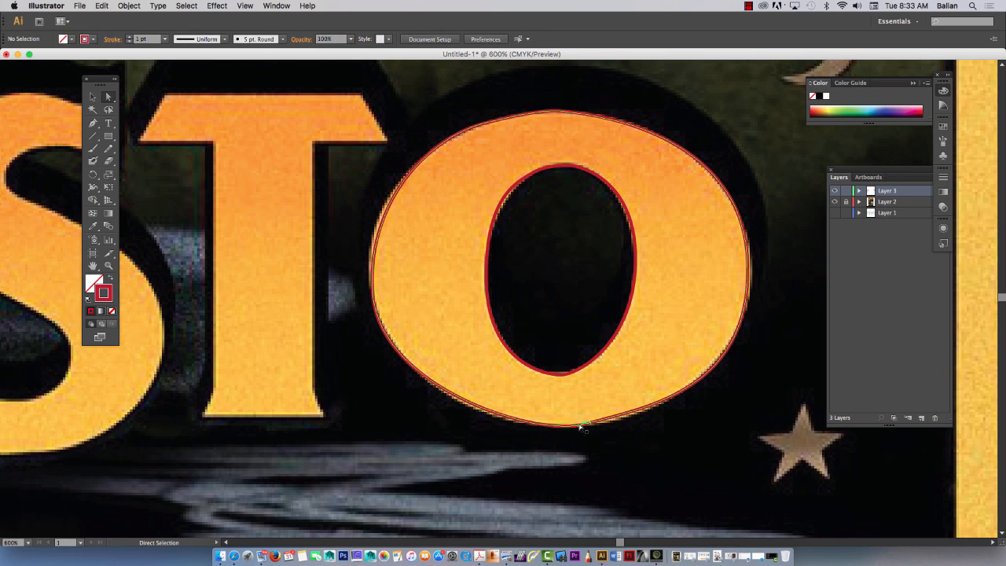
# Step: Move the outer ellipse's bottom and left anchors onto the O's edge and reshape its left curve
pyautogui.moveTo(582, 424); pyautogui.dragTo(585, 428)
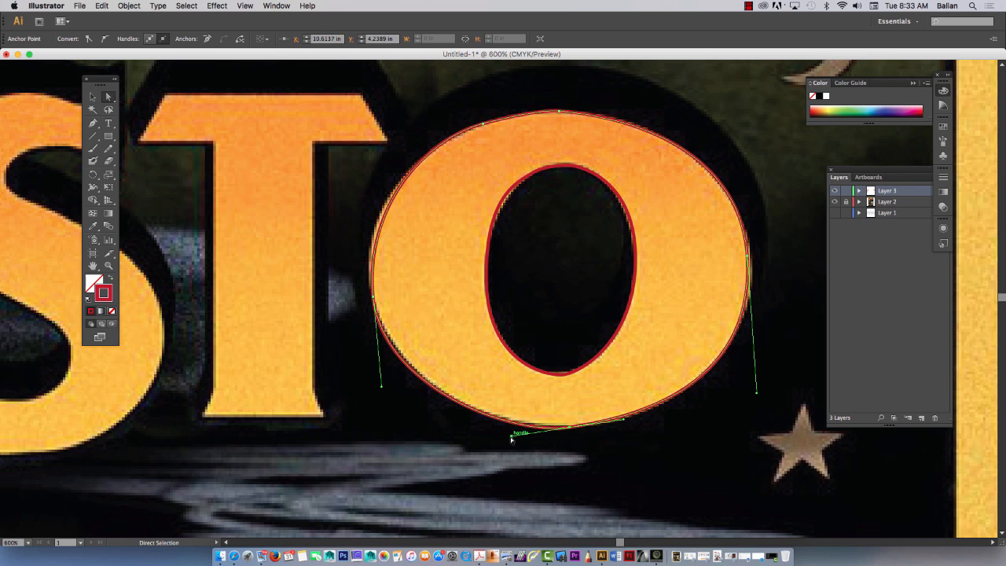
pyautogui.moveTo(520, 432); pyautogui.dragTo(509, 434)
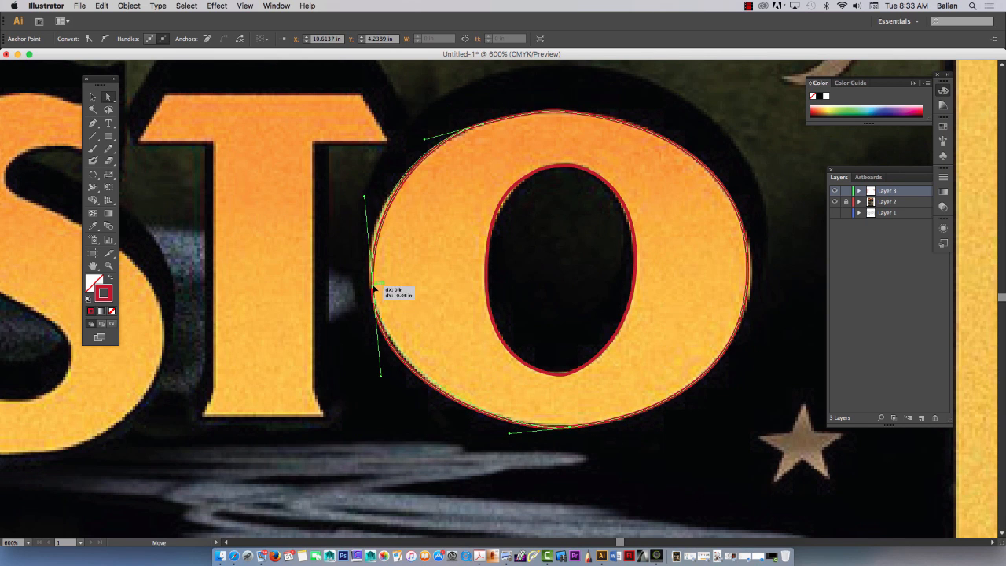
pyautogui.moveTo(377, 289); pyautogui.dragTo(377, 294)
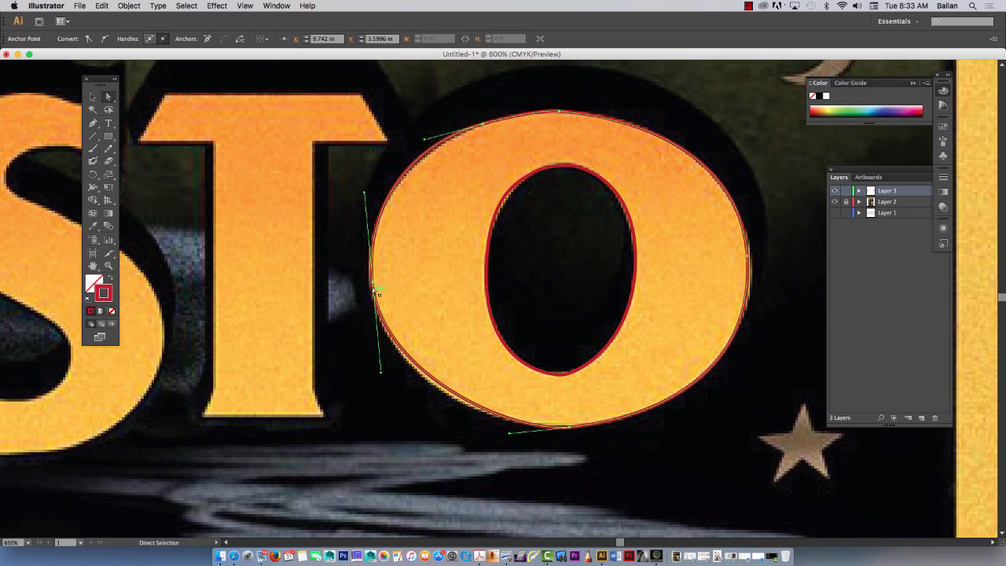
pyautogui.moveTo(377, 384)
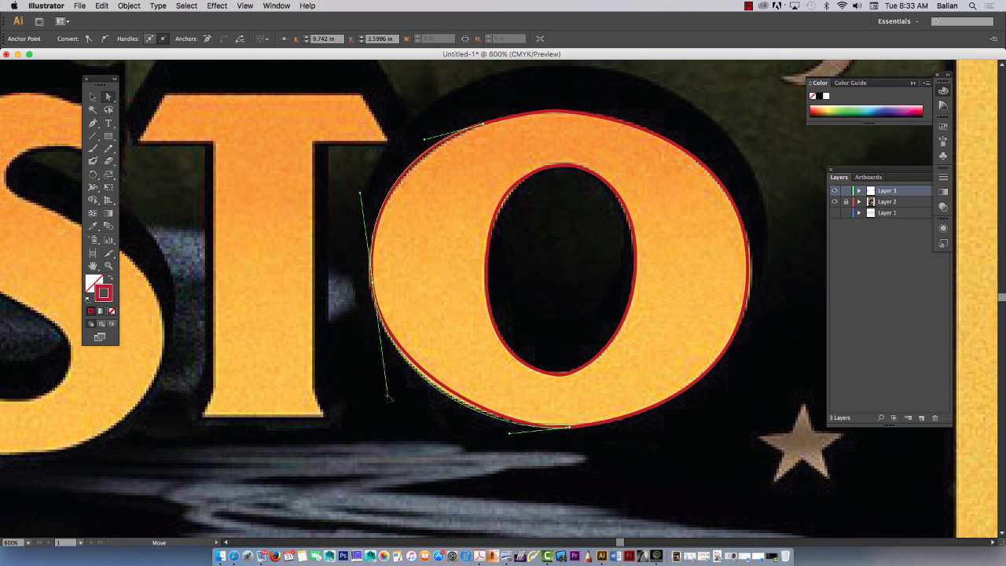
pyautogui.moveTo(390, 396); pyautogui.dragTo(412, 496)
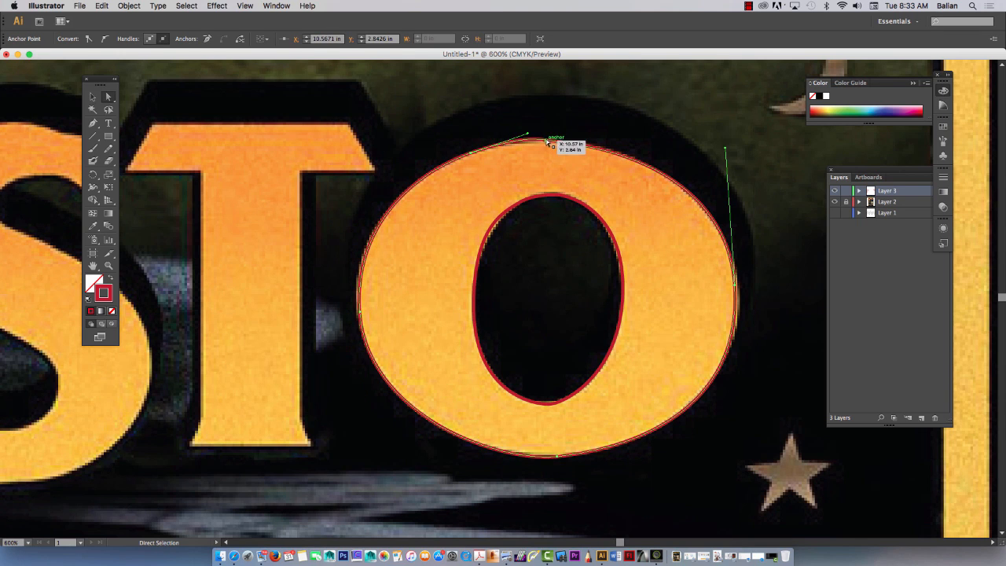
# Step: Bend the O outline's top and right curves to the letter's edge and refit the inner outline
pyautogui.moveTo(550, 141); pyautogui.dragTo(563, 143)
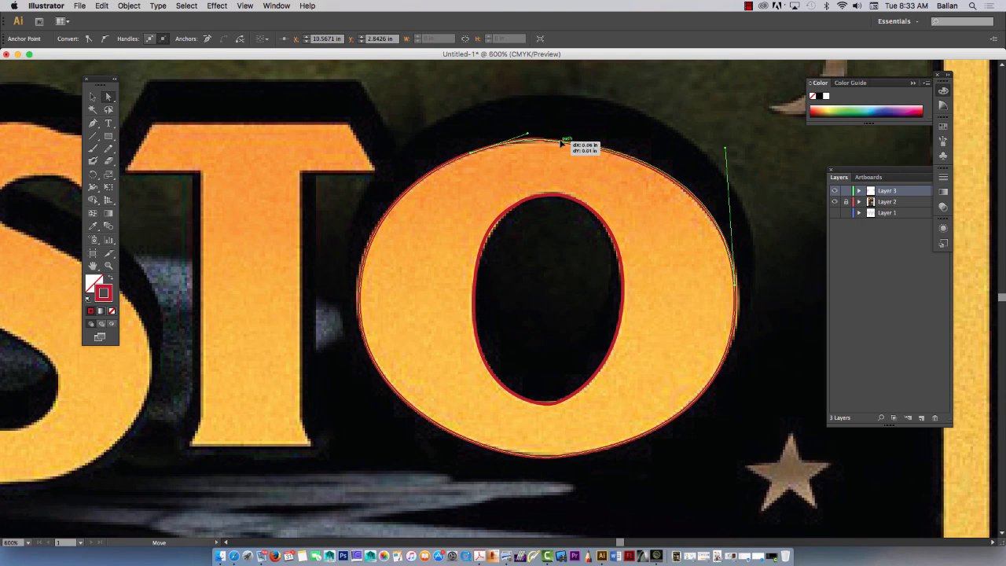
pyautogui.moveTo(558, 142); pyautogui.dragTo(563, 144)
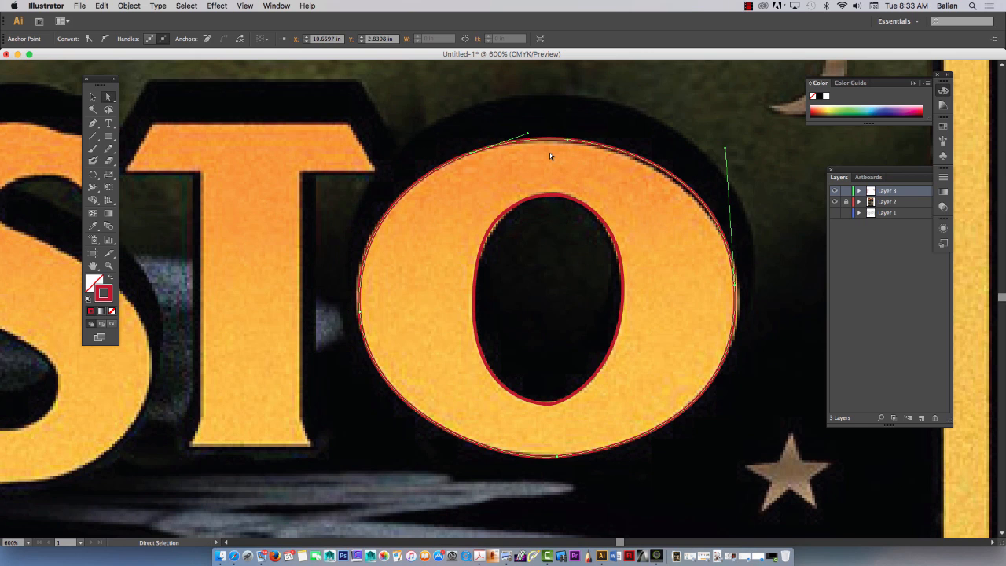
pyautogui.moveTo(739, 148)
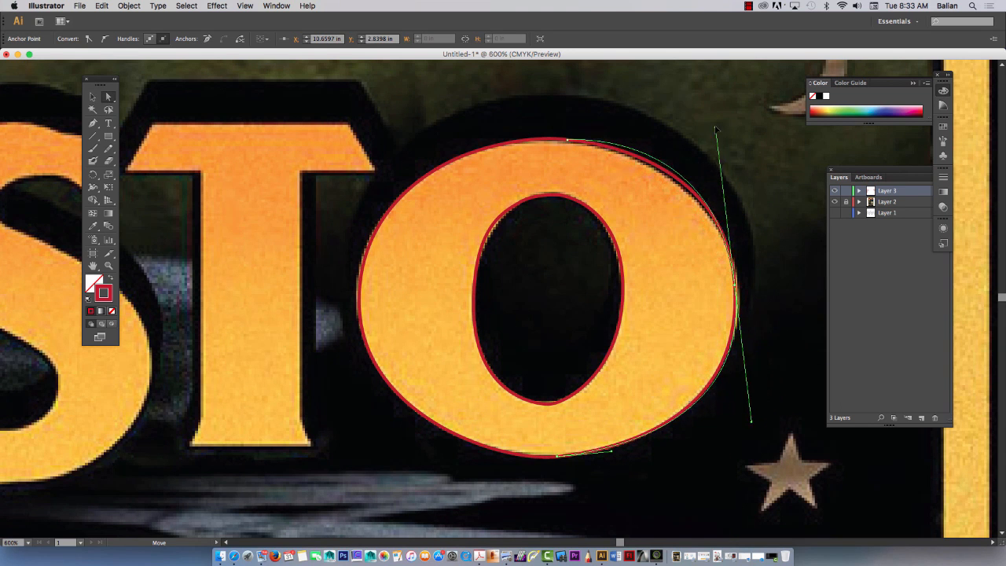
pyautogui.moveTo(715, 129); pyautogui.dragTo(755, 212)
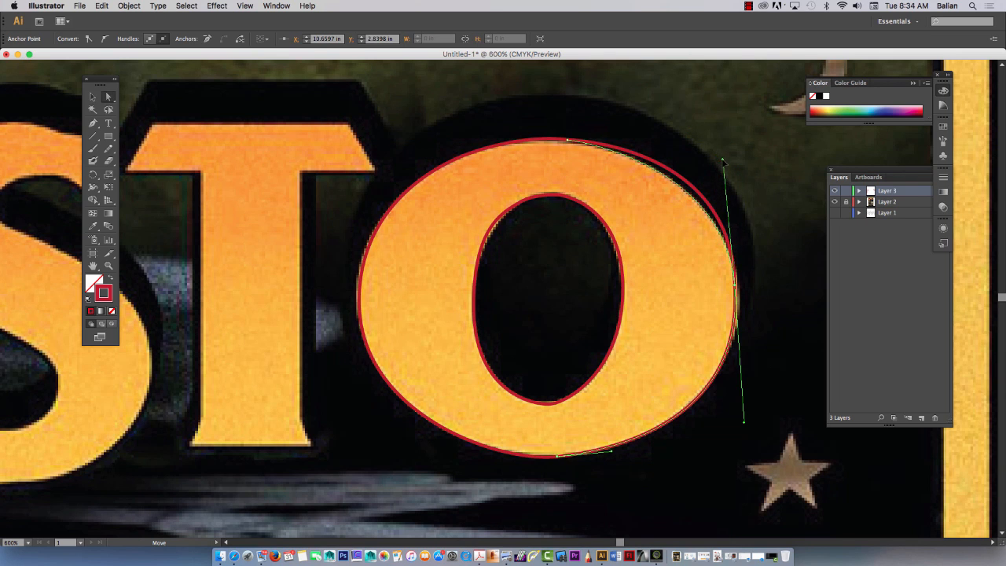
pyautogui.moveTo(723, 162); pyautogui.dragTo(727, 161)
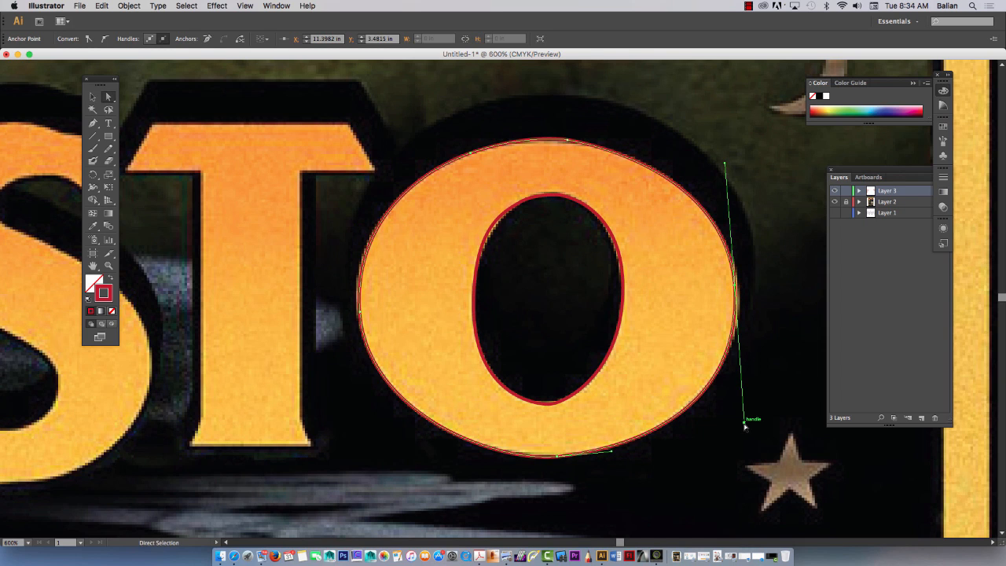
pyautogui.moveTo(745, 428); pyautogui.dragTo(690, 422)
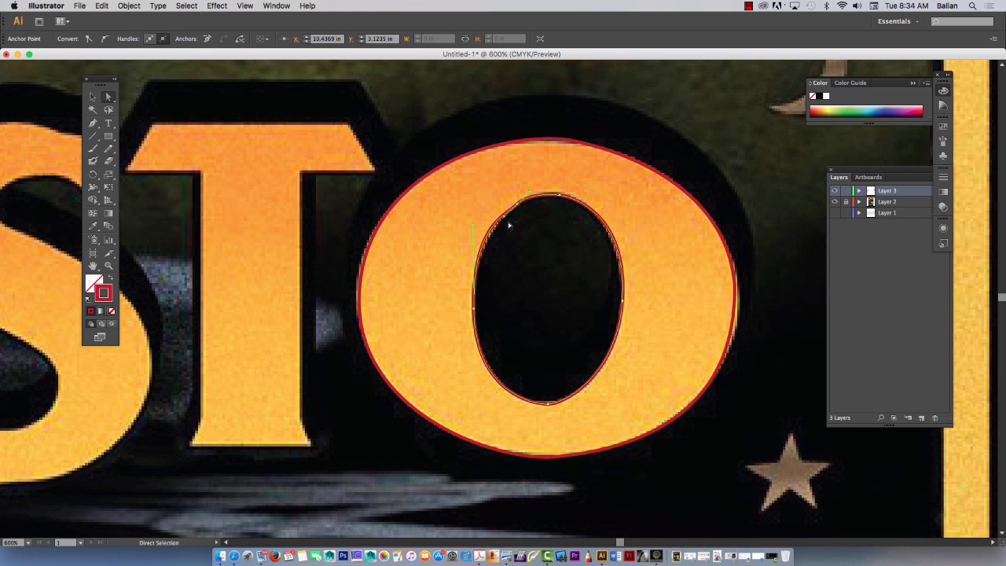
pyautogui.moveTo(522, 195); pyautogui.dragTo(533, 198)
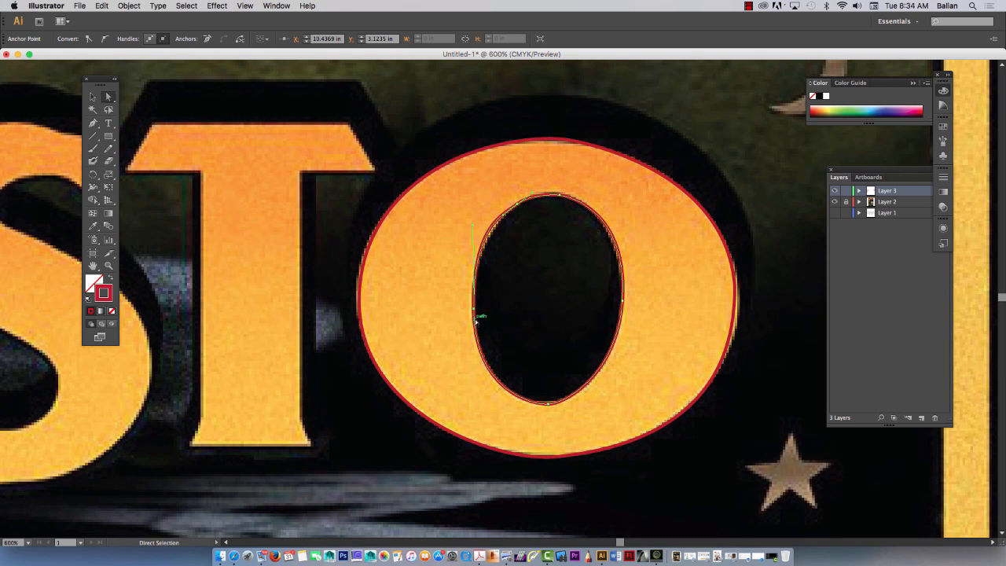
pyautogui.moveTo(475, 228)
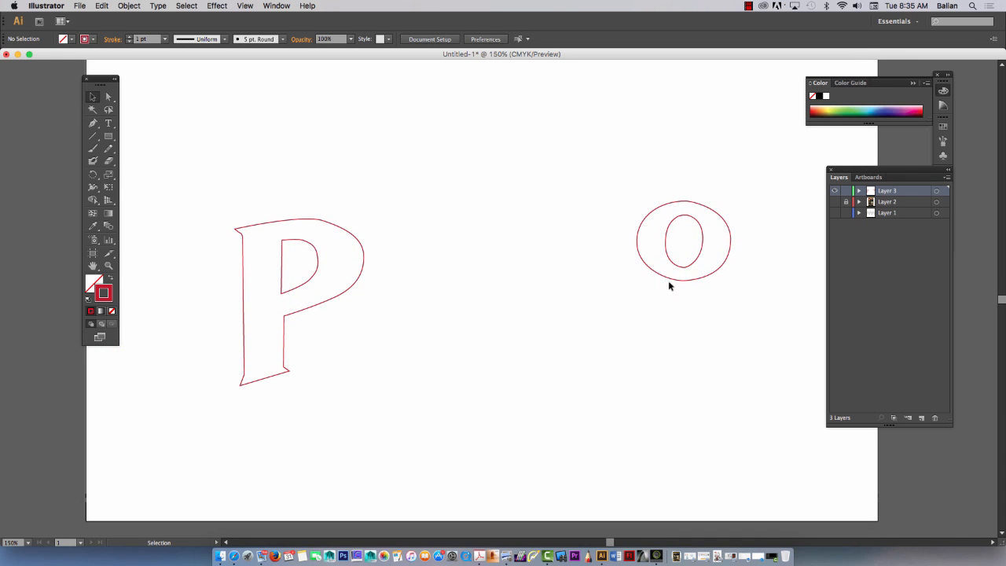
# Step: Select the traced P path and give it a tan fill
pyautogui.click(682, 242)
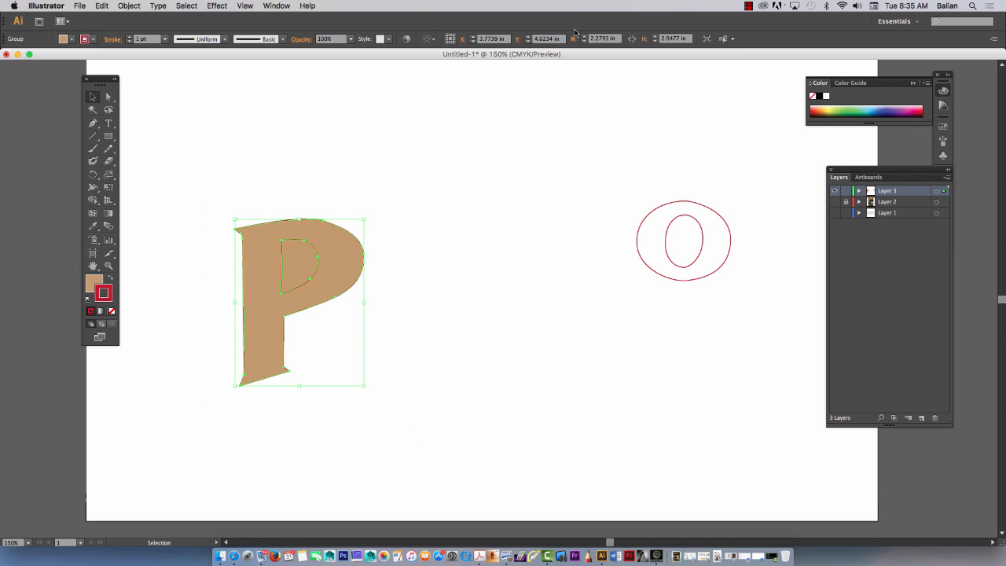
# Step: Divide the tan P via the Pathfinder panel and select one resulting piece for moving
pyautogui.click(276, 6)
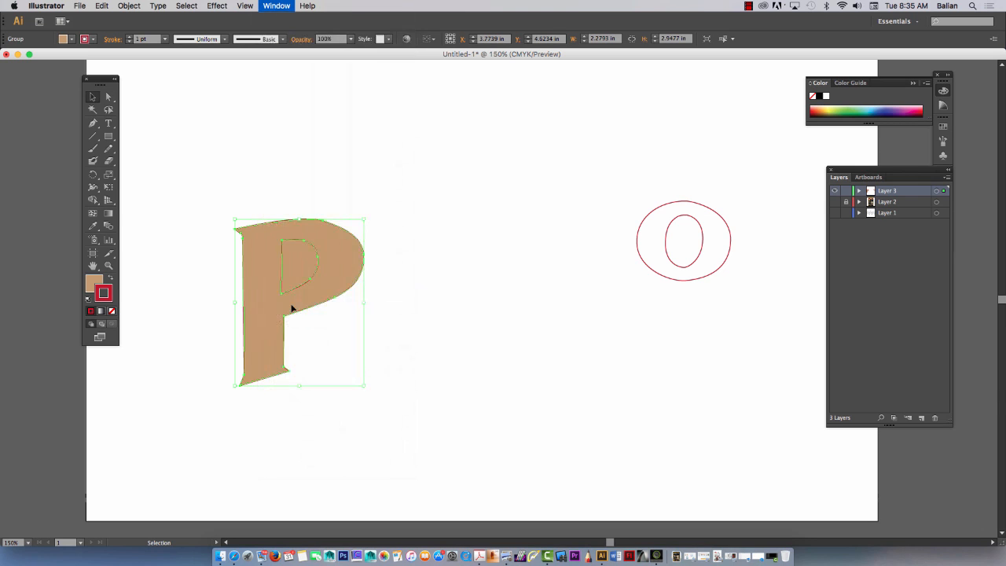
pyautogui.click(277, 6)
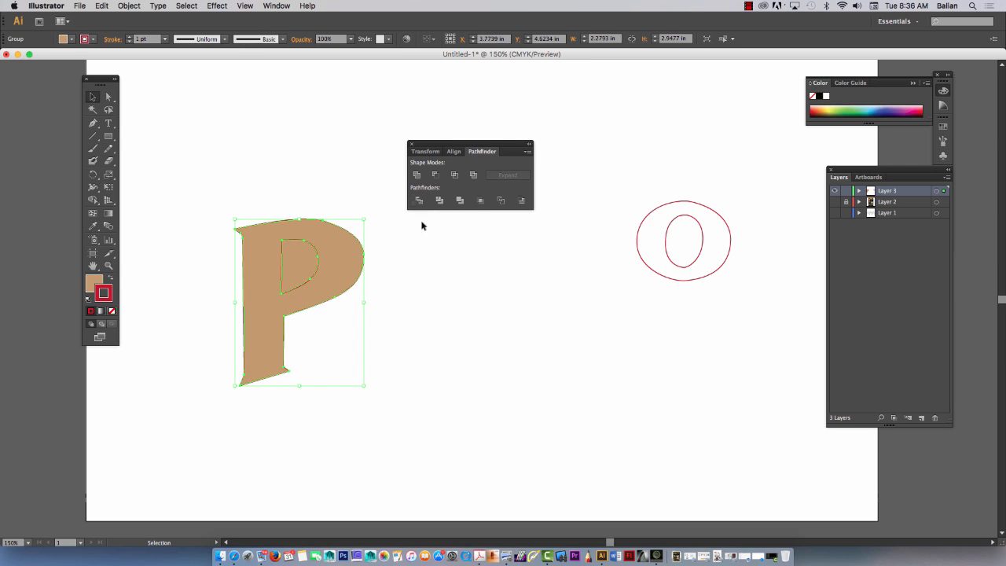
pyautogui.moveTo(187, 149)
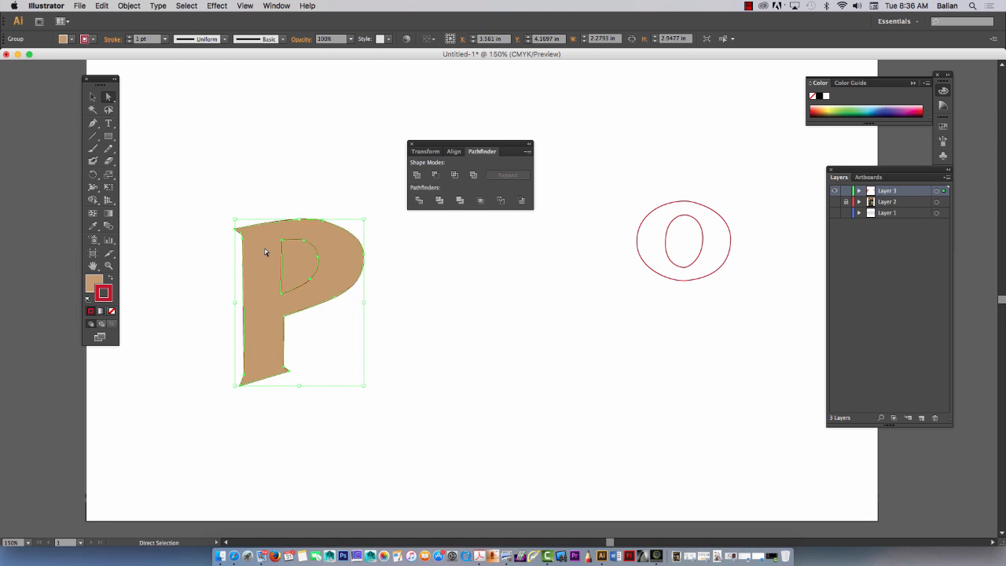
pyautogui.click(129, 7)
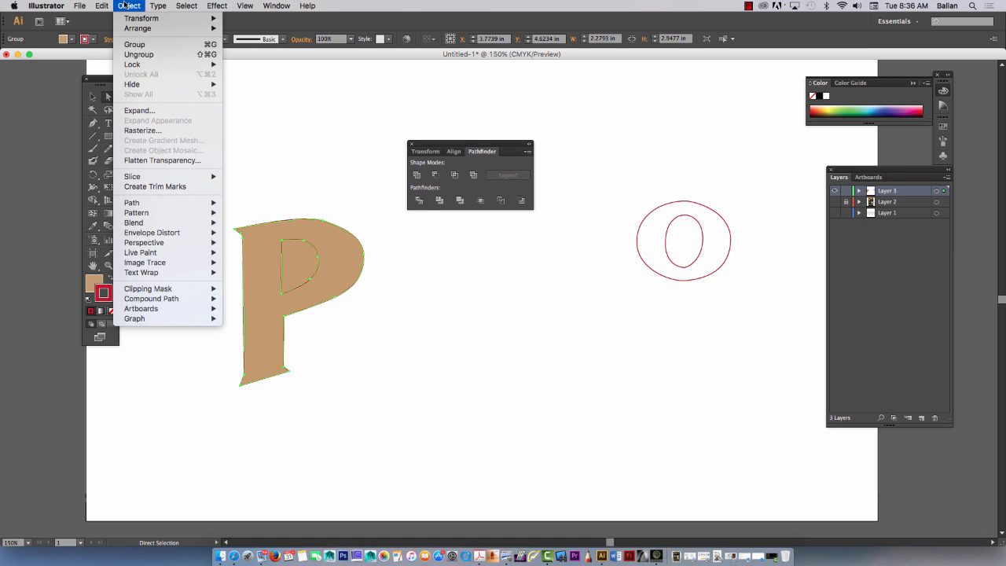
pyautogui.click(294, 145)
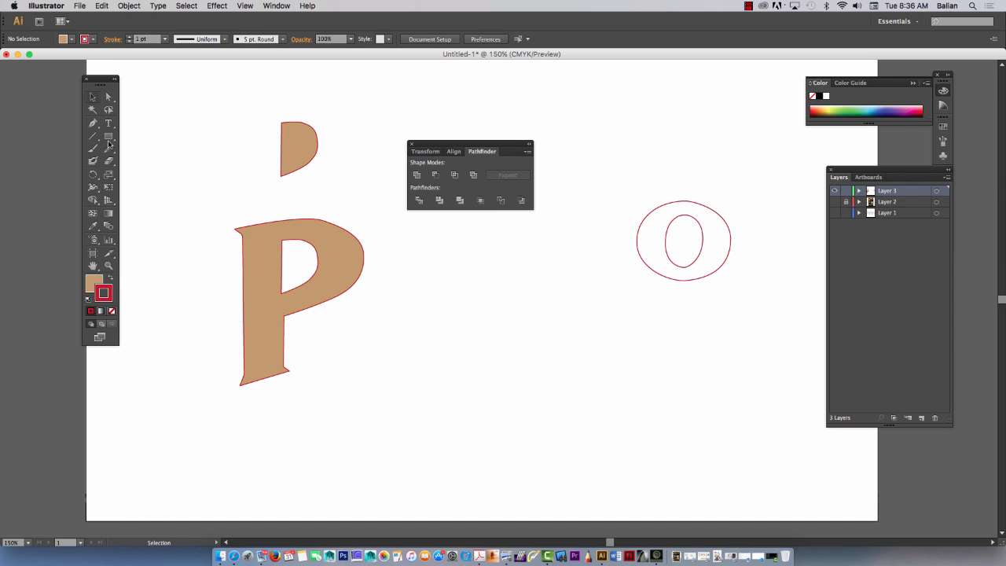
# Step: Select the overlapping tan rectangles and divide them into separate pieces with Pathfinder
pyautogui.moveTo(415, 311); pyautogui.dragTo(641, 421)
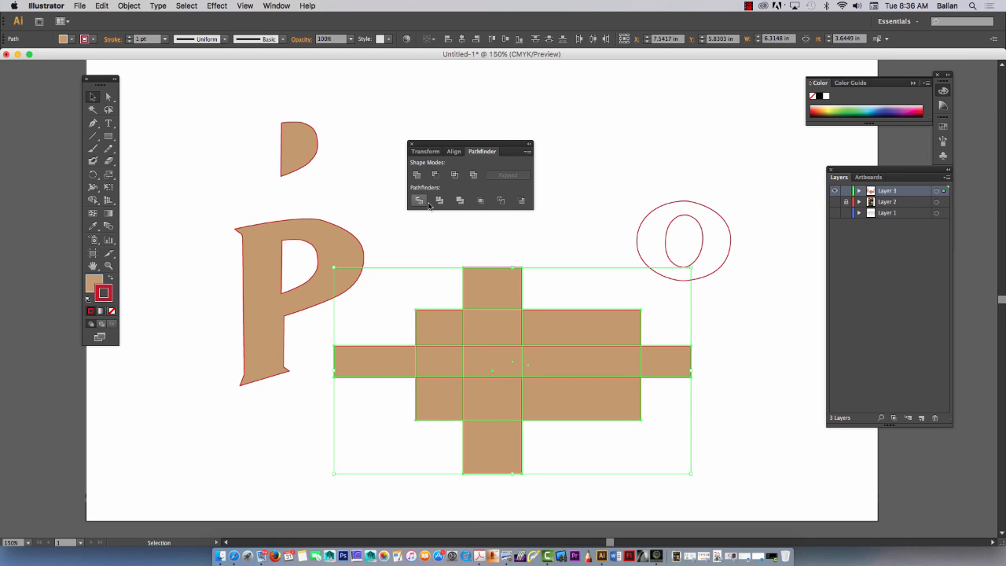
pyautogui.click(129, 6)
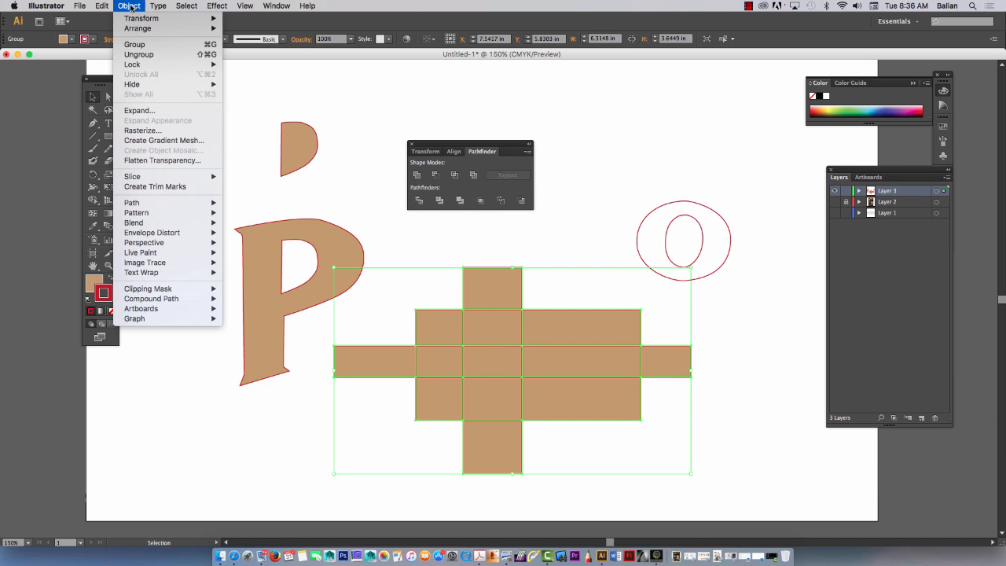
pyautogui.moveTo(422, 200)
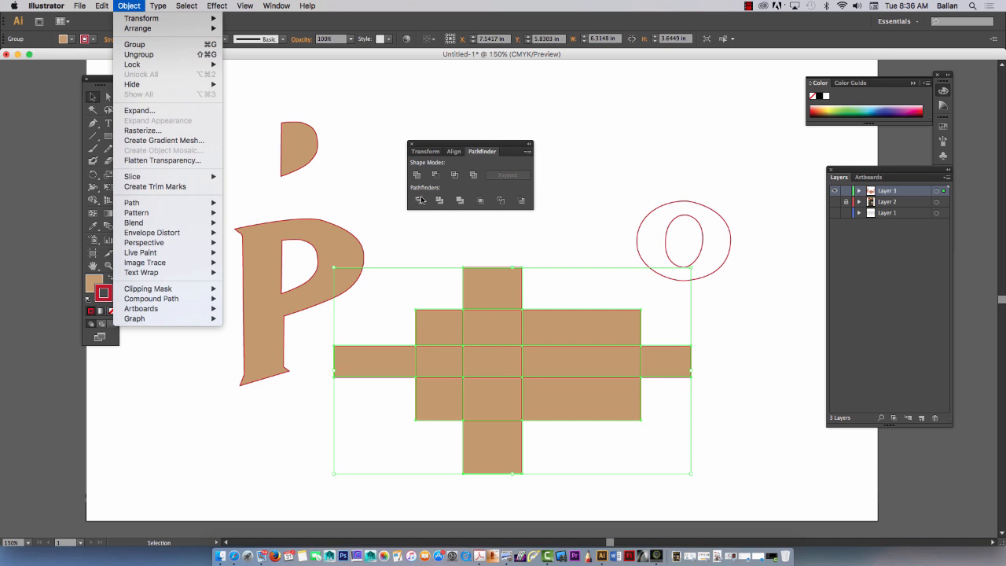
pyautogui.click(417, 201)
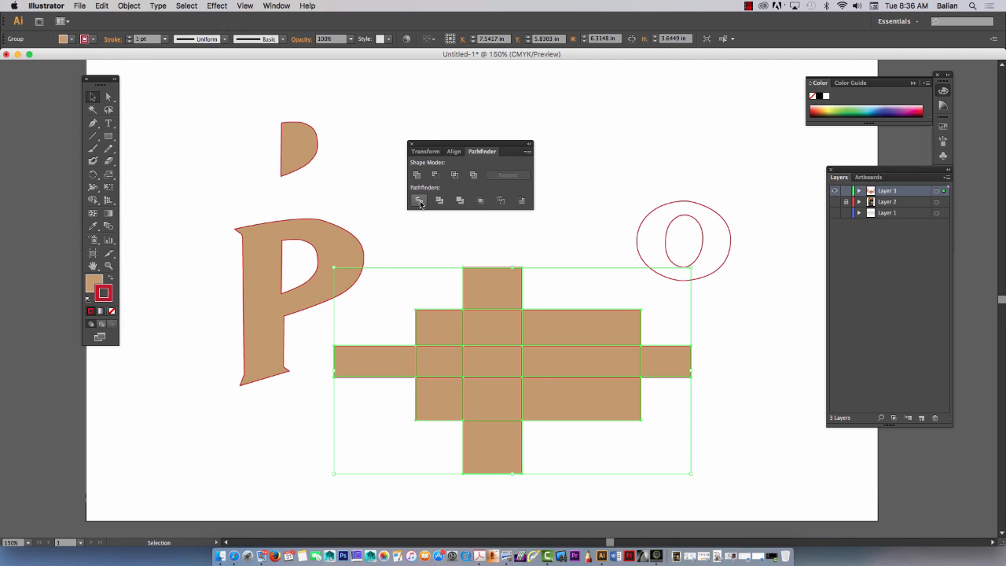
pyautogui.moveTo(421, 201)
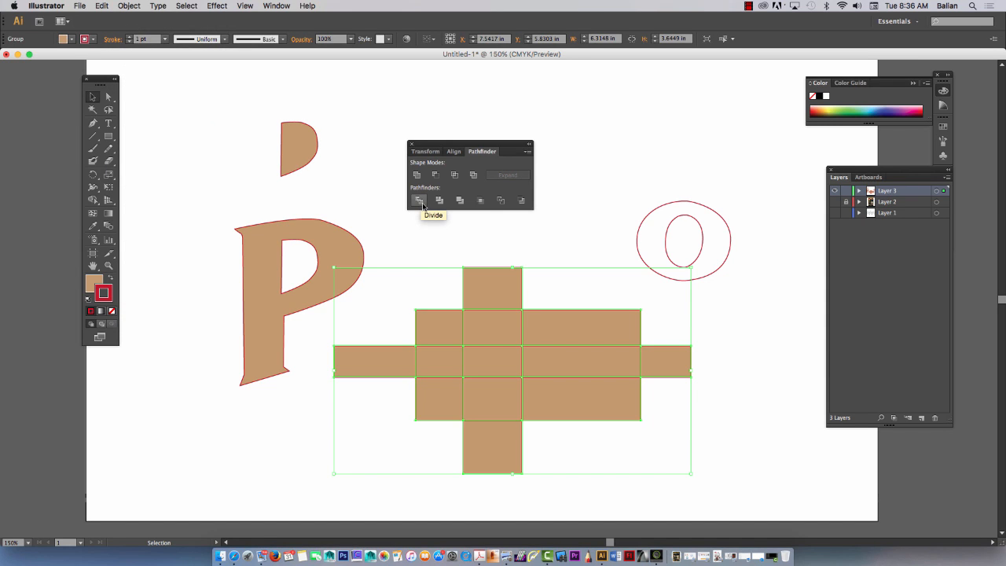
pyautogui.click(129, 6)
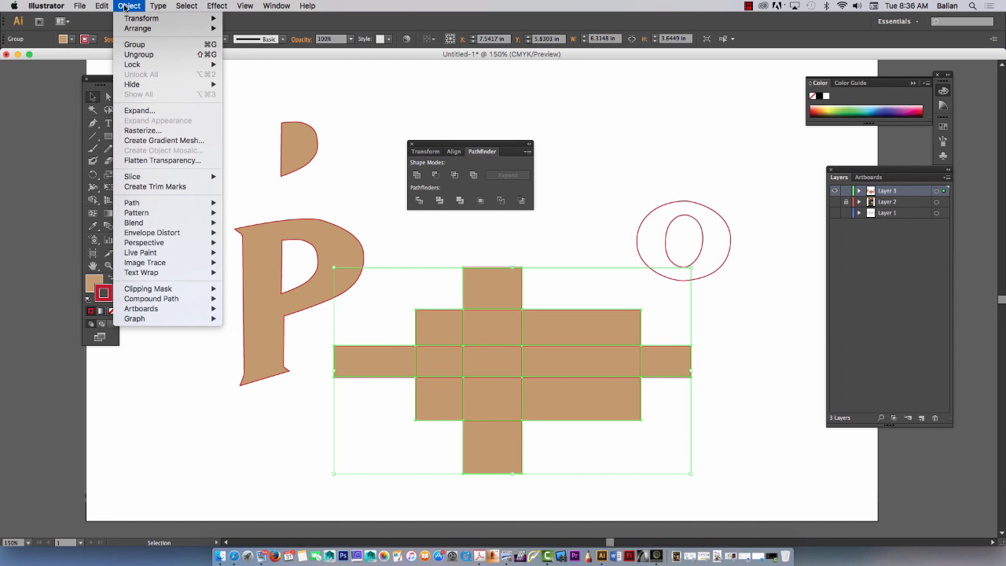
pyautogui.moveTo(235, 132)
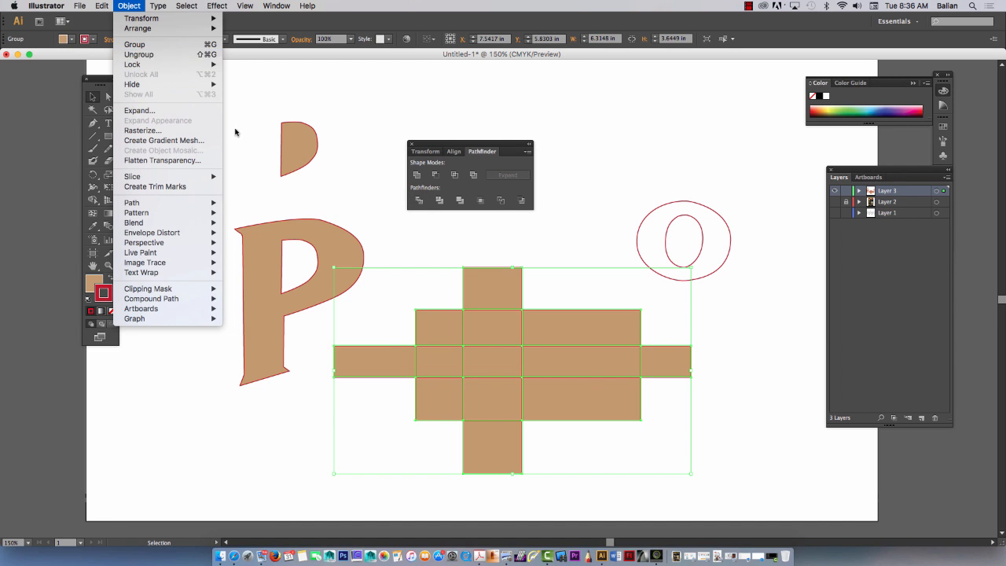
# Step: Ungroup the divided squares and drag several pieces apart from the grid
pyautogui.rightClick(490, 369)
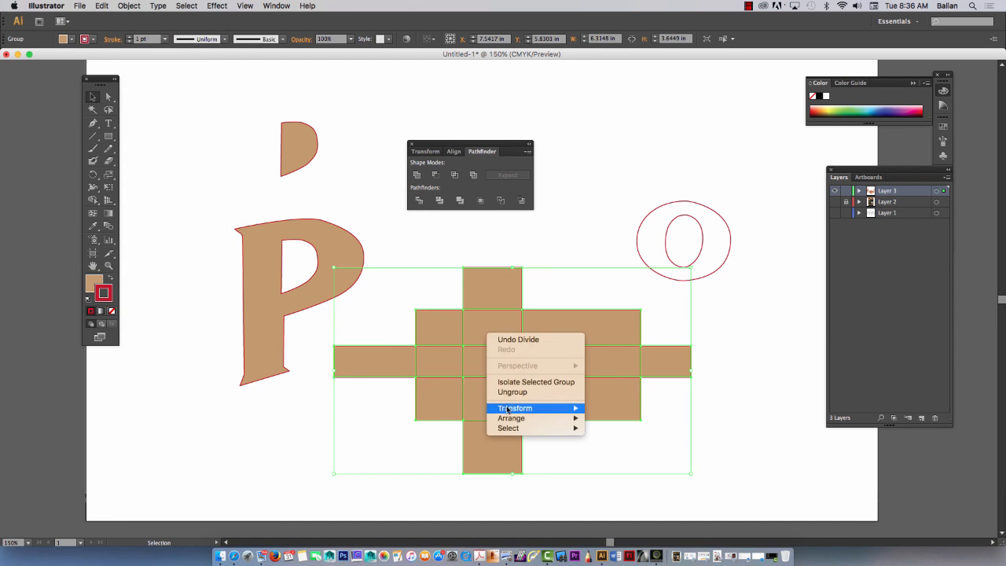
pyautogui.click(513, 392)
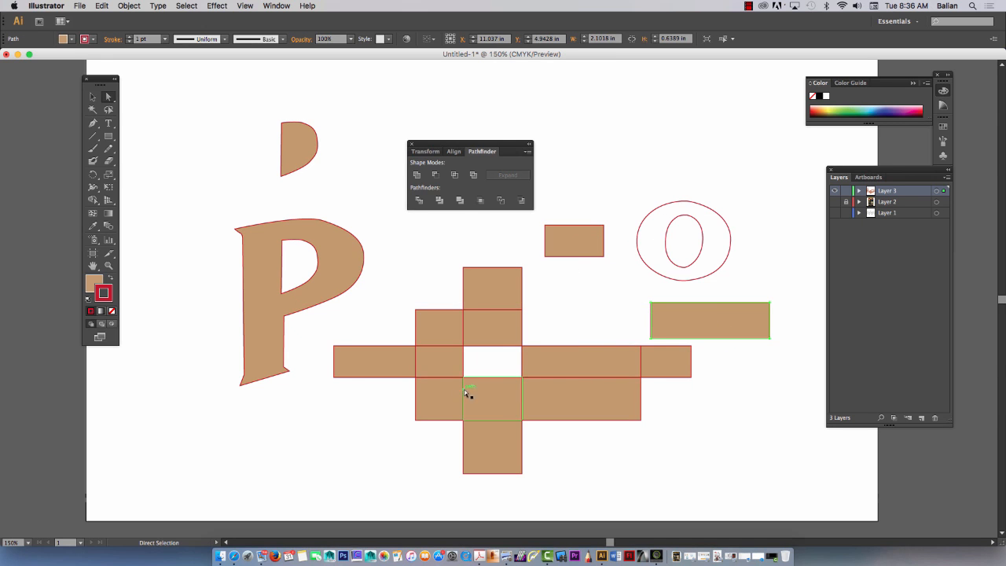
pyautogui.moveTo(490, 401); pyautogui.dragTo(408, 421)
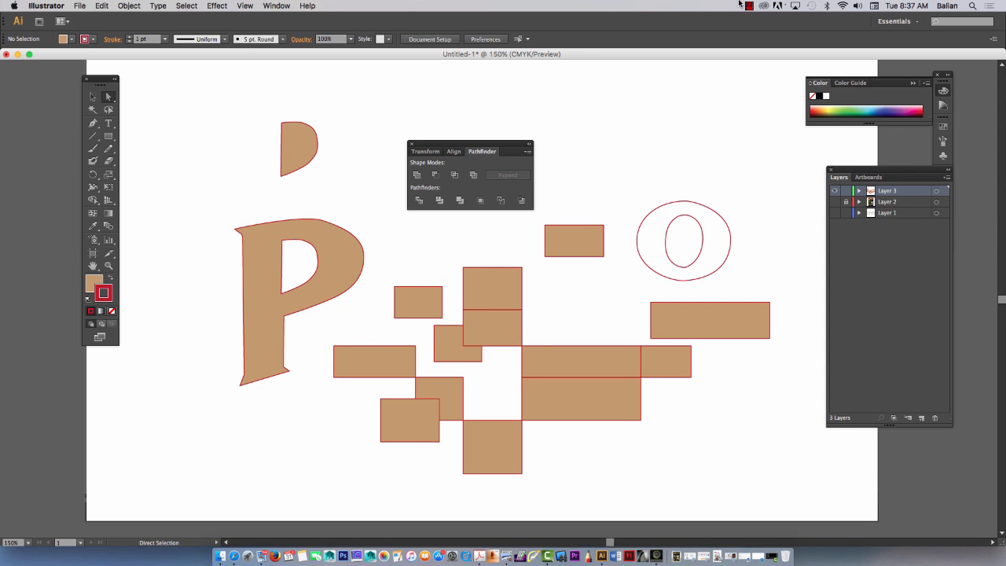
pyautogui.click(749, 7)
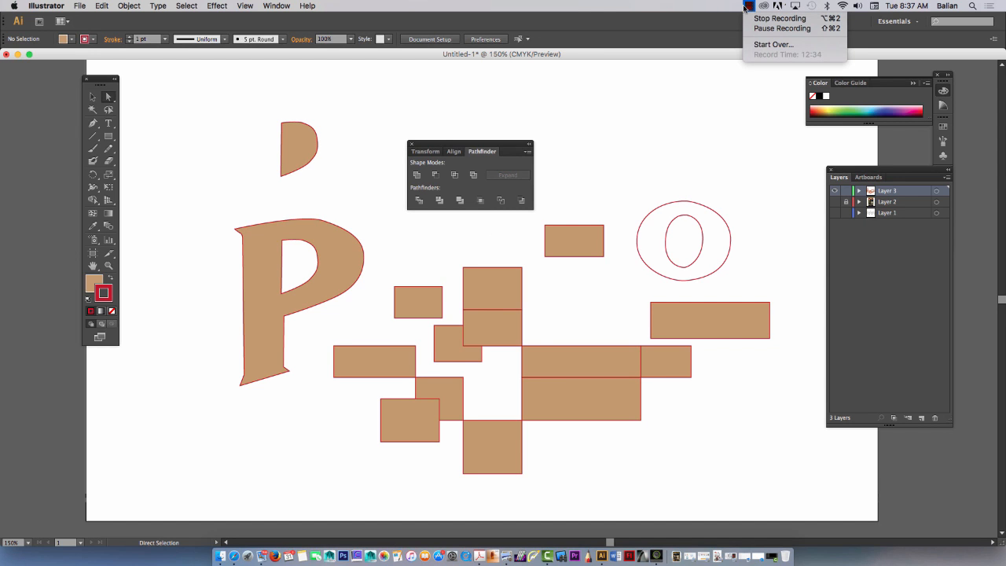